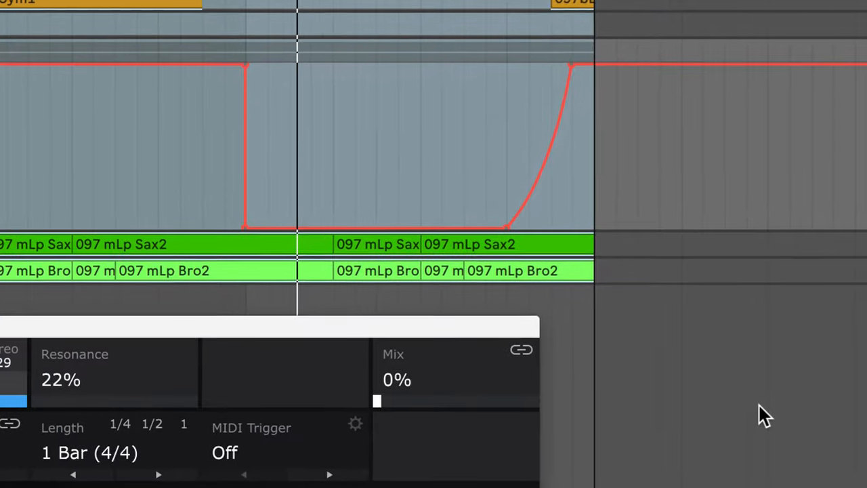
Review the DAW cutoff automation lane and scroll the FilterShaper Core 2 page.
{"action": "left_click_drag", "start_coordinate": [377, 401], "coordinate": [576, 392]}
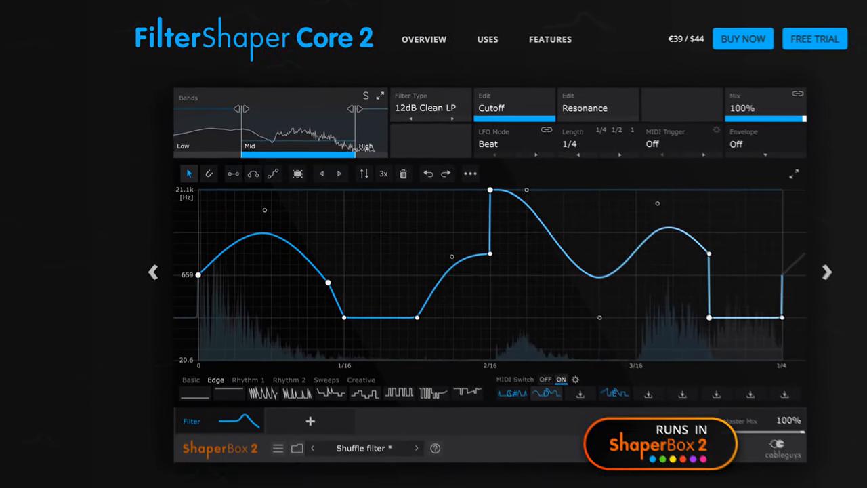
{"action": "scroll", "scroll_direction": "down", "scroll_amount": 3}
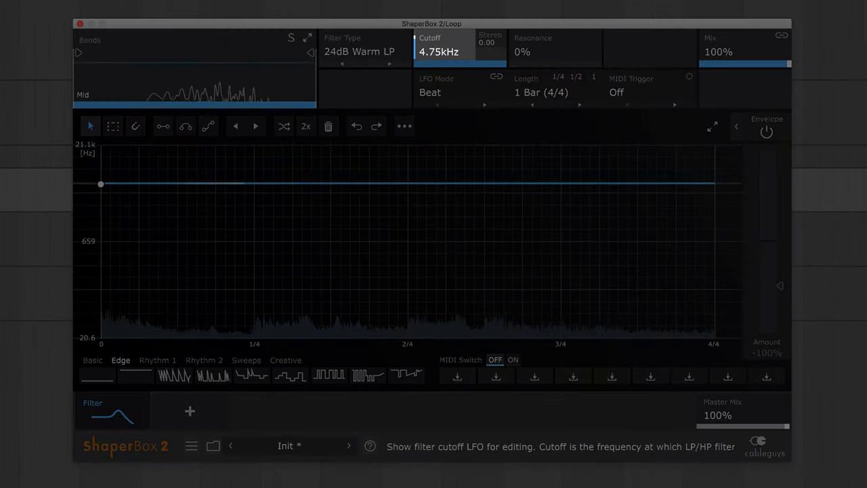
Sweep Cutoff down then up to max and load the Basic rising-ramp wave into the cutoff lane.
{"action": "left_click_drag", "start_coordinate": [101, 185], "coordinate": [100, 256]}
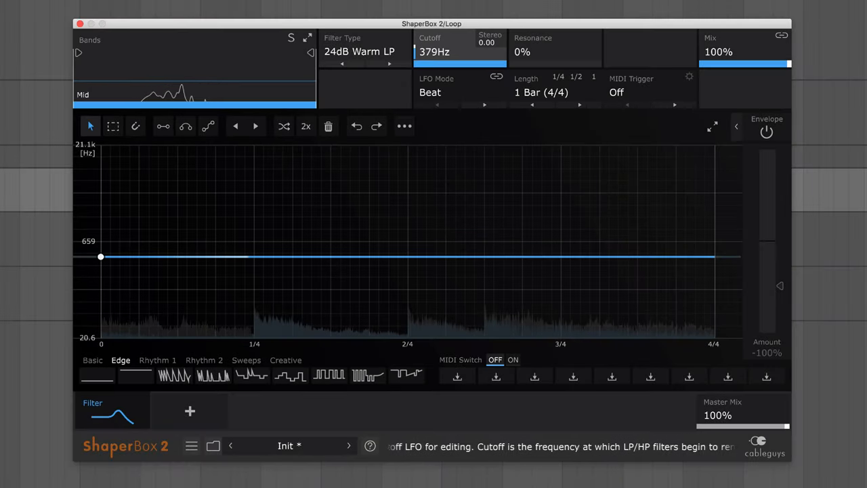
{"action": "left_click_drag", "start_coordinate": [101, 256], "coordinate": [100, 143]}
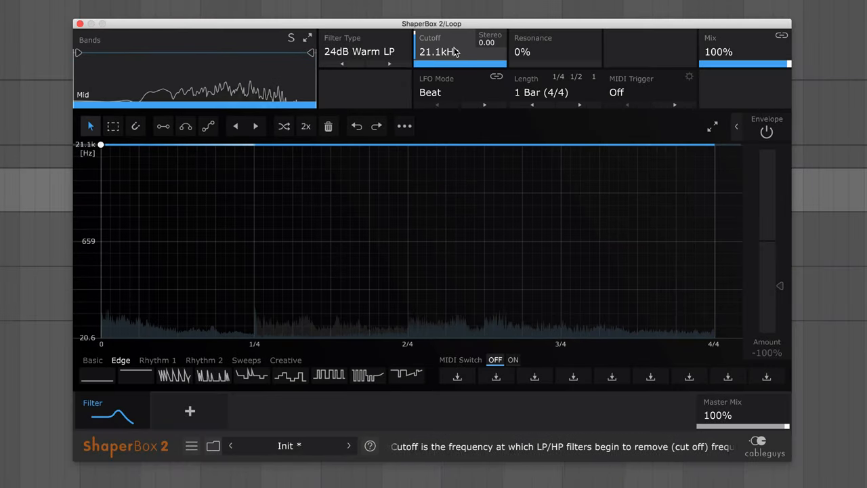
{"action": "mouse_move", "coordinate": [364, 180]}
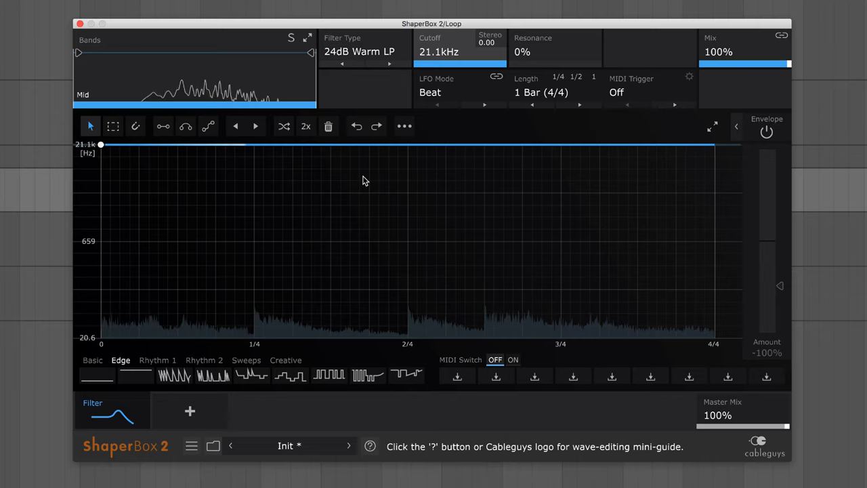
{"action": "left_click", "coordinate": [92, 360]}
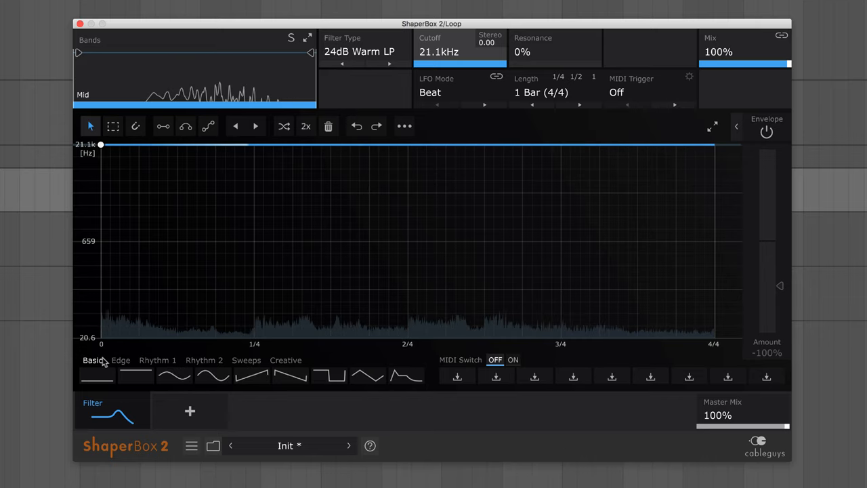
{"action": "left_click", "coordinate": [252, 375]}
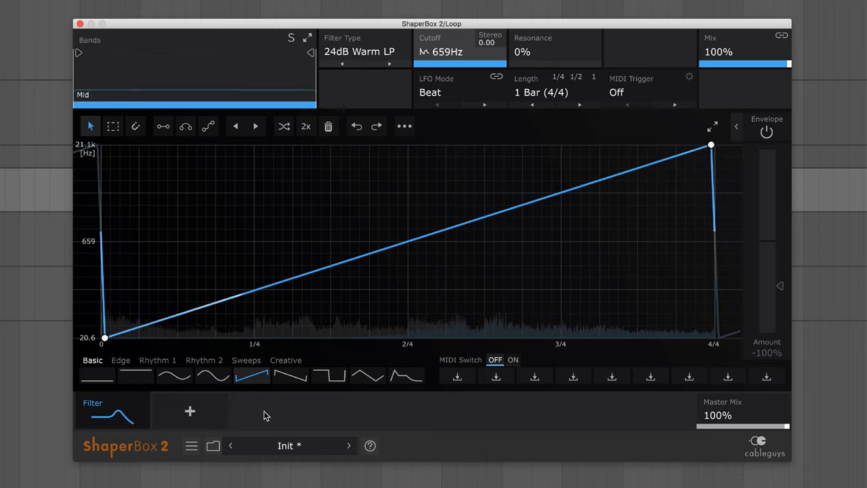
Try Rhythm 1 and Rhythm 2 cutoff waves and raise Resonance to 32%.
{"action": "left_click", "coordinate": [157, 360]}
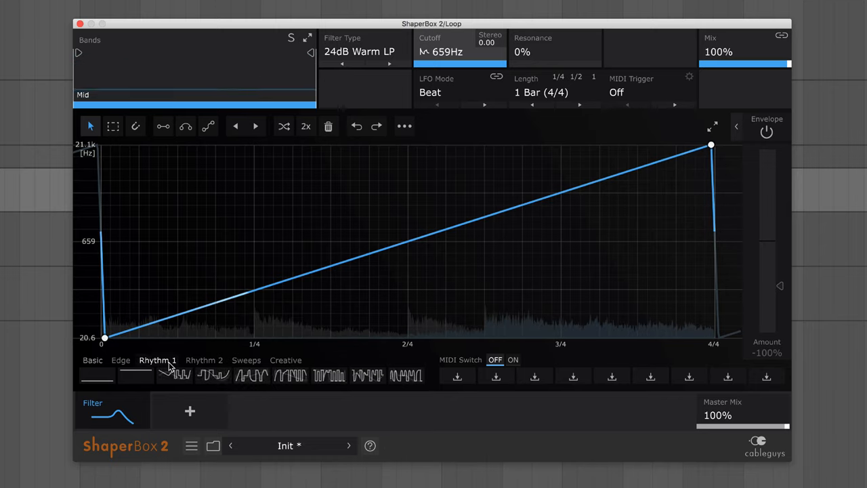
{"action": "left_click", "coordinate": [174, 375]}
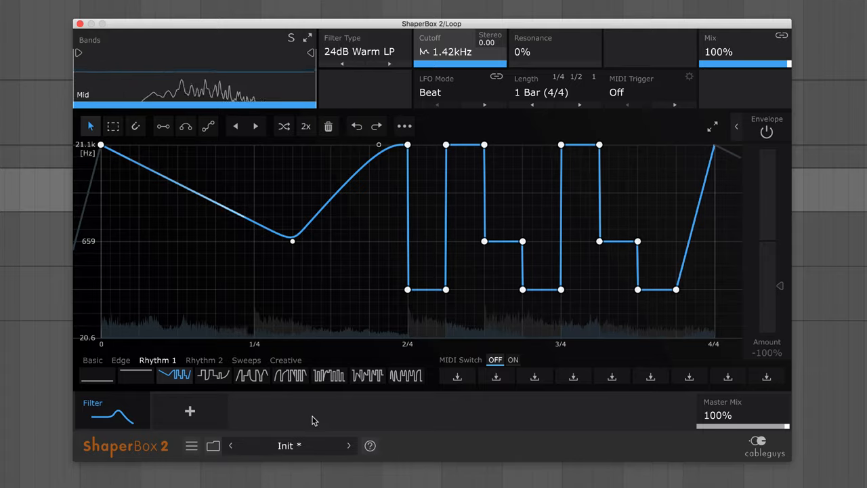
{"action": "left_click", "coordinate": [252, 374]}
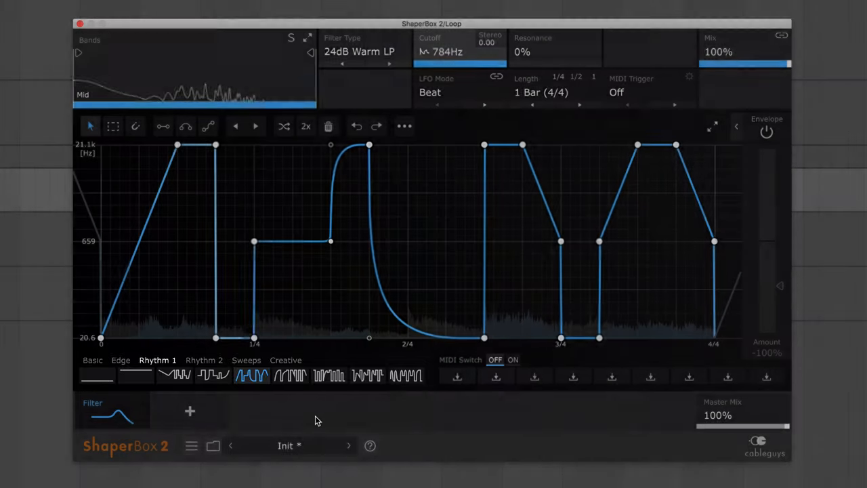
{"action": "left_click", "coordinate": [203, 360]}
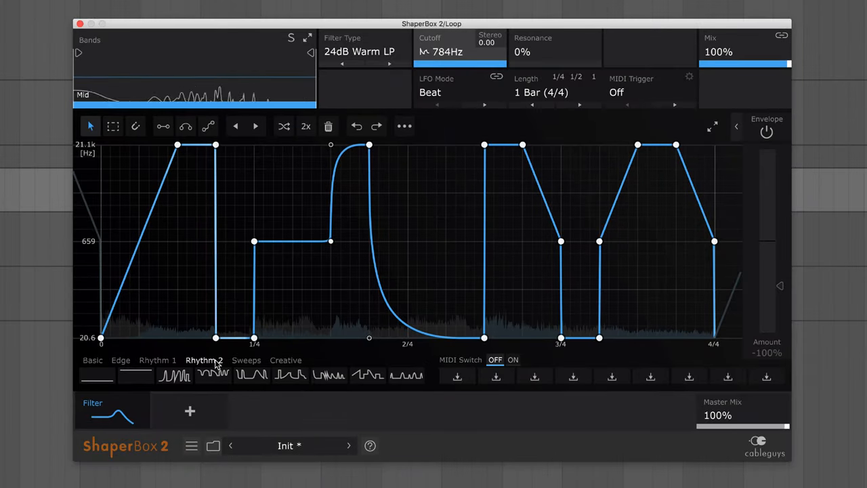
{"action": "left_click", "coordinate": [252, 374]}
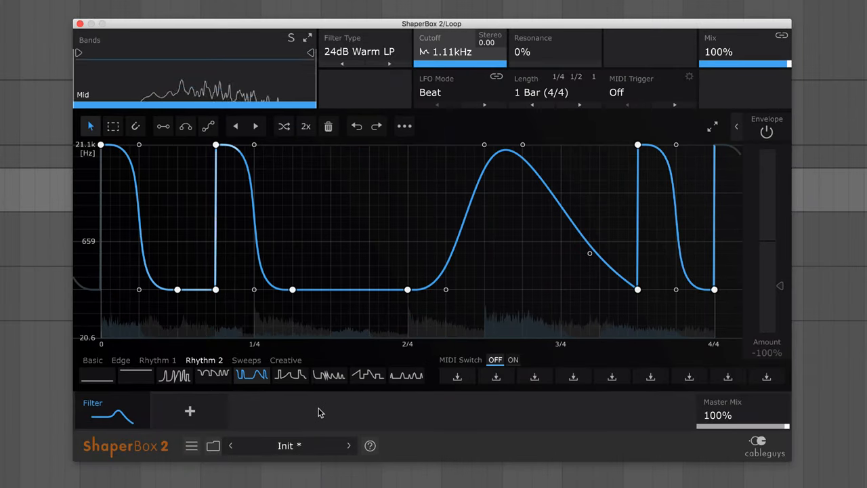
{"action": "left_click", "coordinate": [534, 44]}
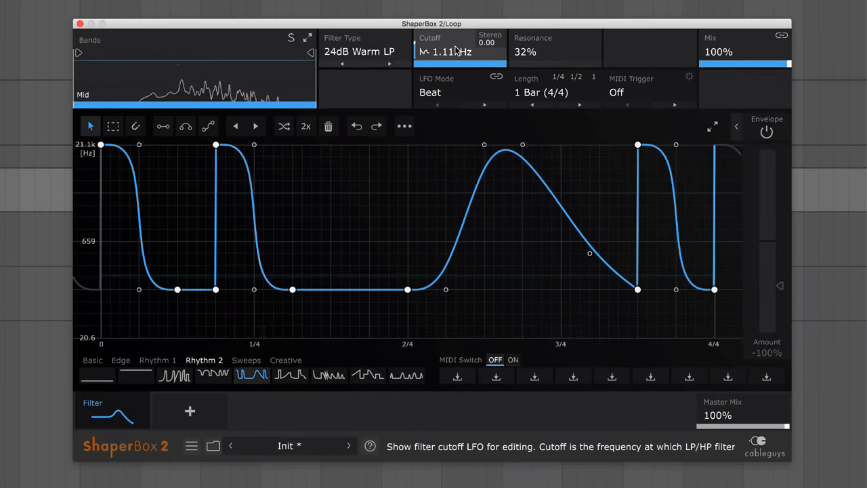
{"action": "left_click", "coordinate": [290, 374]}
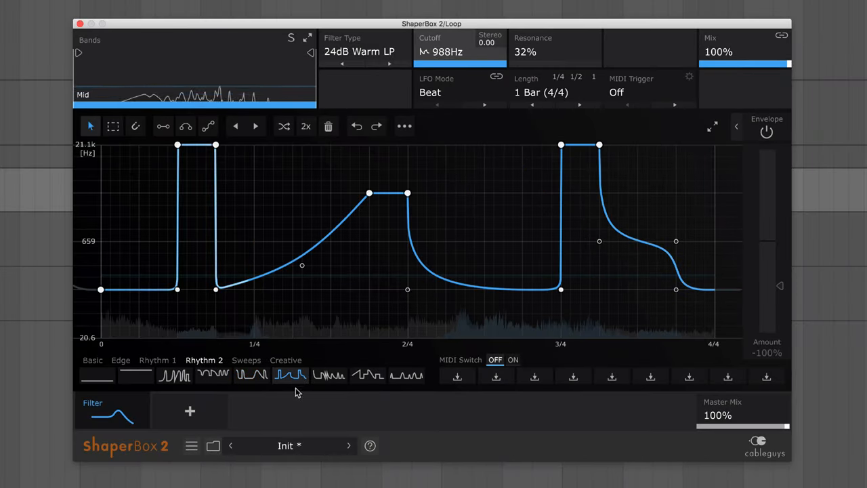
Browse Sweeps and Creative waves, then move the final cutoff peak later in the bar.
{"action": "left_click", "coordinate": [247, 361]}
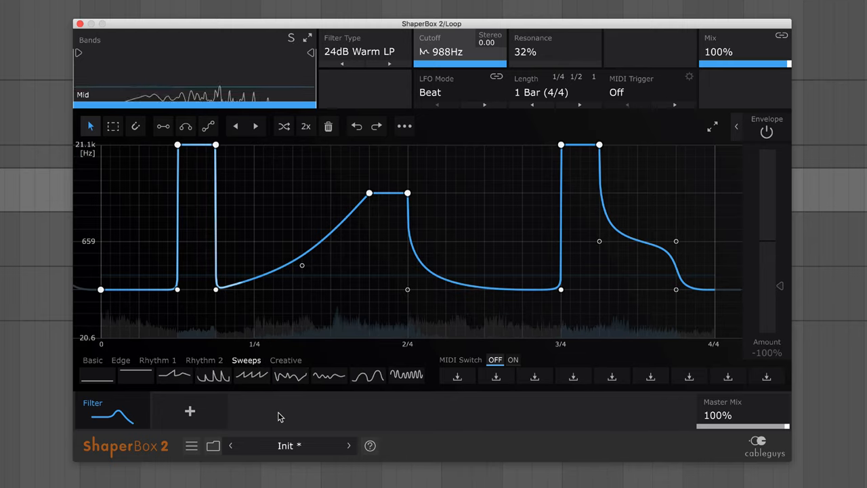
{"action": "left_click", "coordinate": [285, 361]}
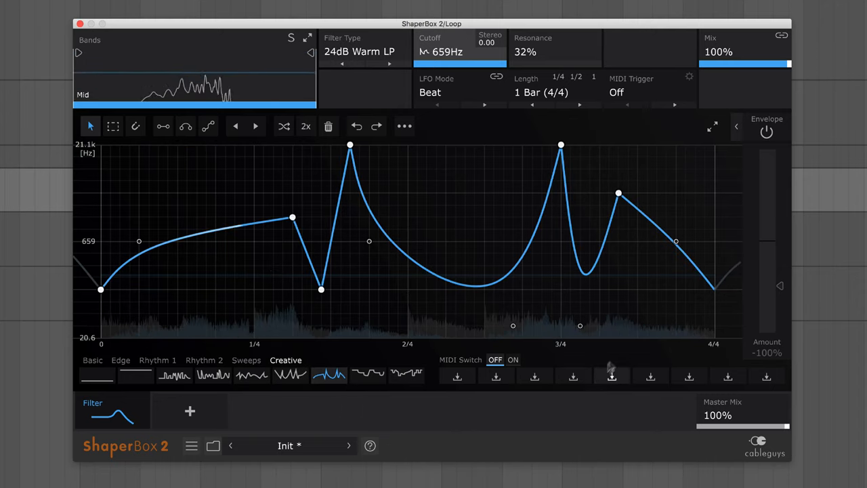
{"action": "left_click_drag", "start_coordinate": [618, 193], "coordinate": [649, 195]}
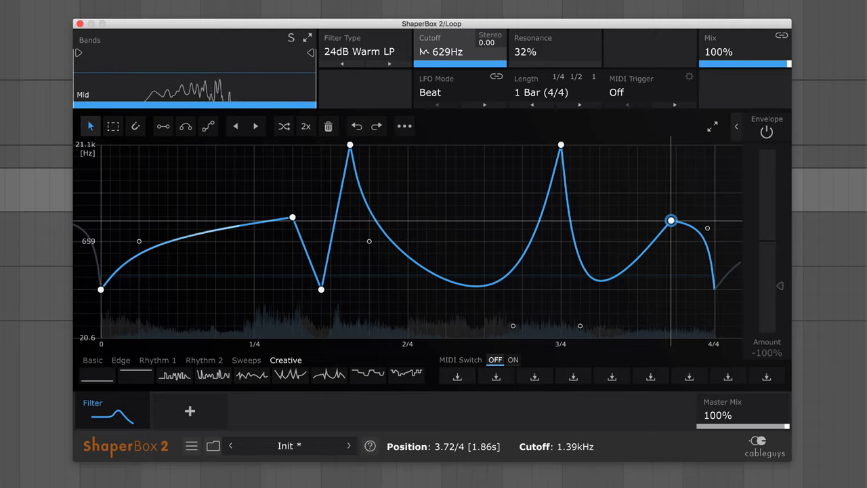
Touch up the curve's end and bring the filter Mix down from 100% to about 54%.
{"action": "left_click_drag", "start_coordinate": [670, 220], "coordinate": [671, 209]}
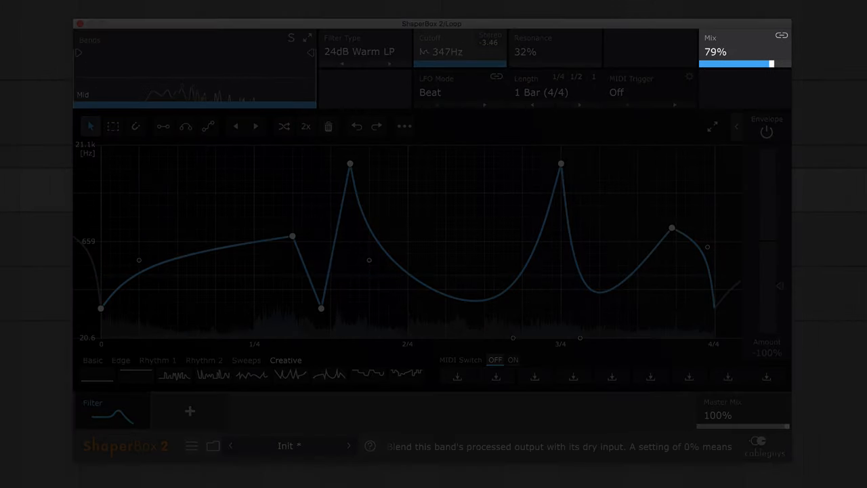
{"action": "left_click_drag", "start_coordinate": [759, 64], "coordinate": [725, 64]}
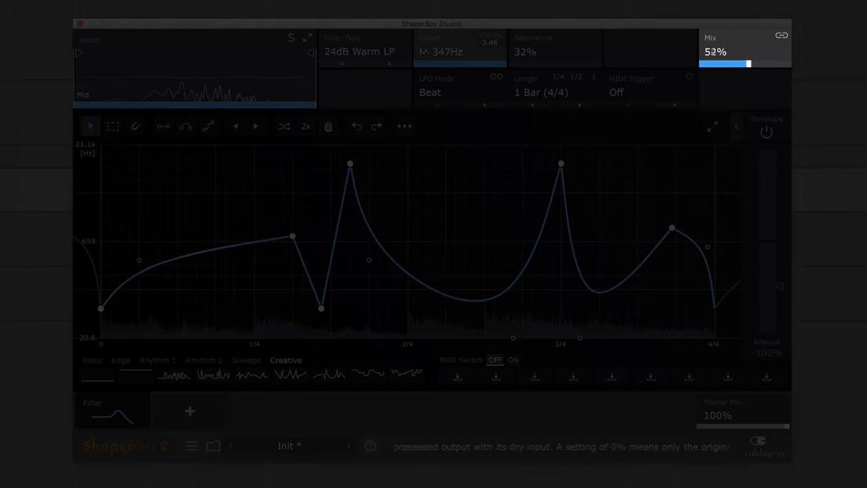
{"action": "left_click_drag", "start_coordinate": [732, 63], "coordinate": [772, 64]}
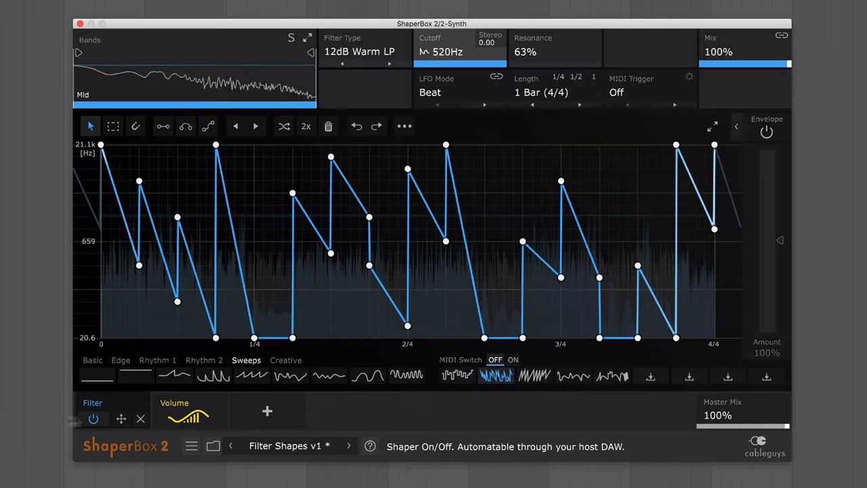
{"action": "mouse_move", "coordinate": [38, 420]}
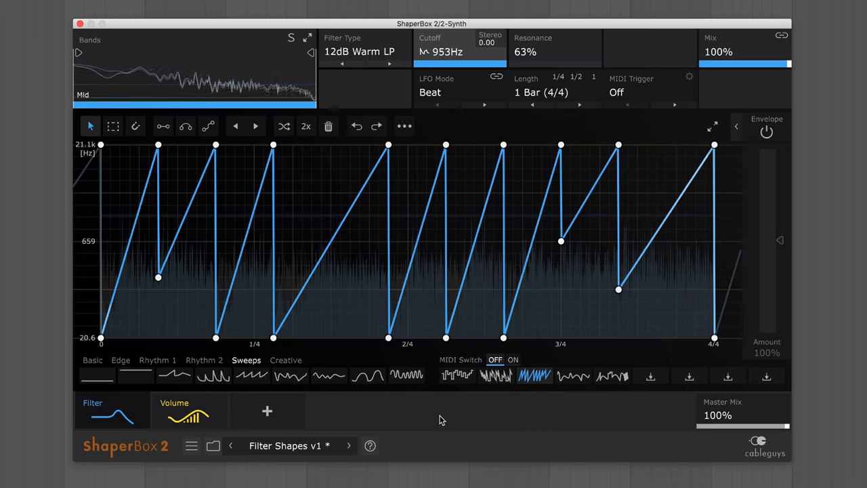
Swap the cutoff through stepped, undulating and other sweep waves, then store it as a user wave.
{"action": "left_click", "coordinate": [458, 377]}
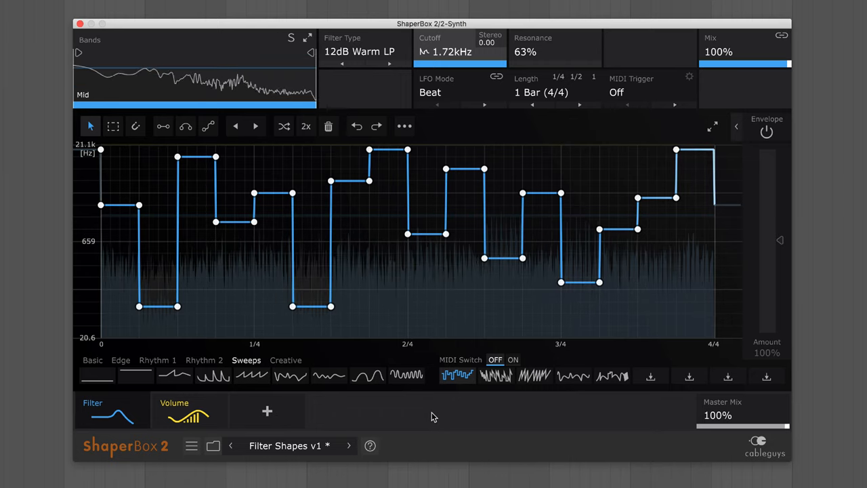
{"action": "left_click", "coordinate": [575, 377]}
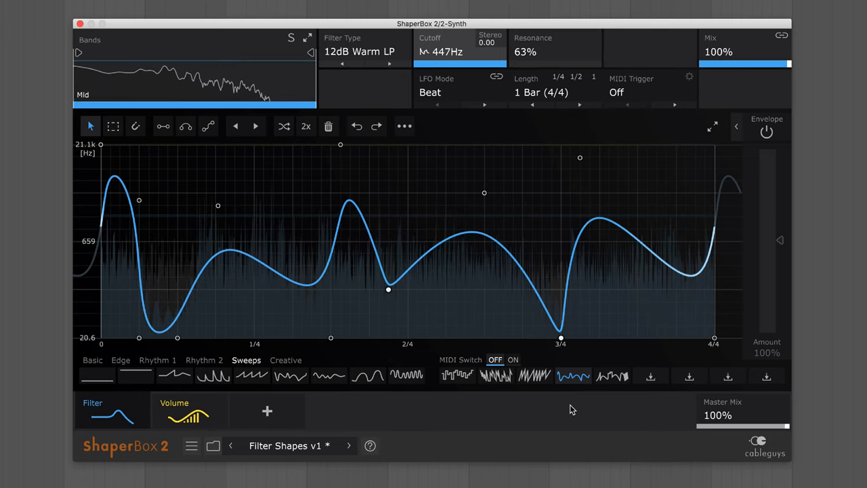
{"action": "left_click", "coordinate": [612, 375]}
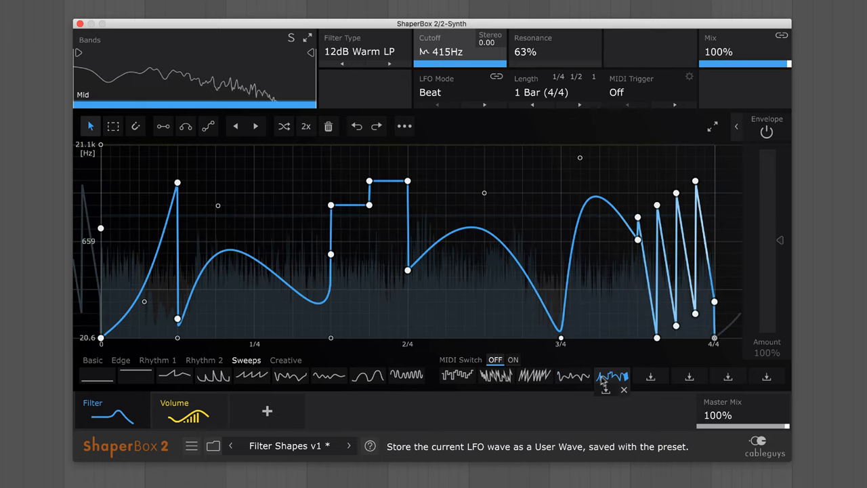
{"action": "left_click", "coordinate": [604, 384]}
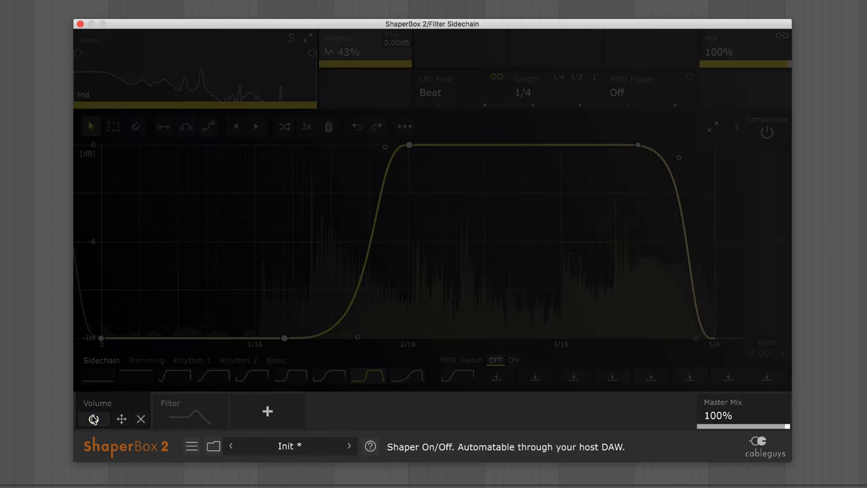
Switch the Filter shaper on in the Filter Sidechain instance.
{"action": "left_click", "coordinate": [170, 412]}
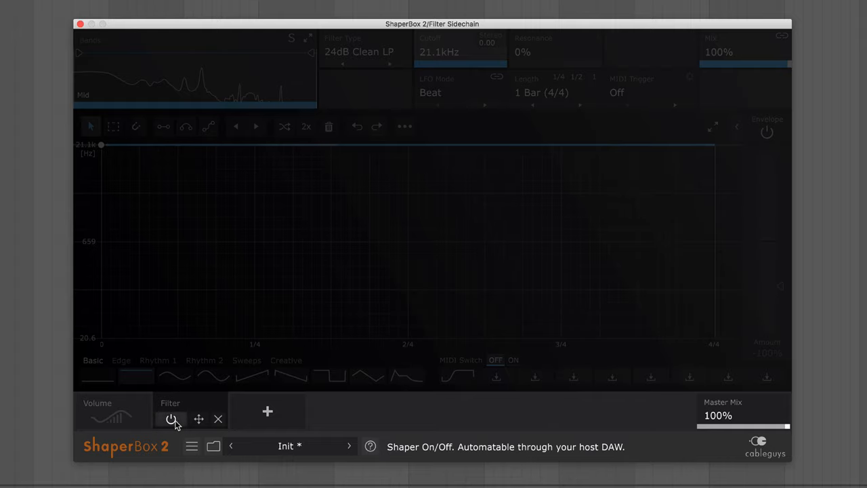
{"action": "left_click", "coordinate": [172, 419]}
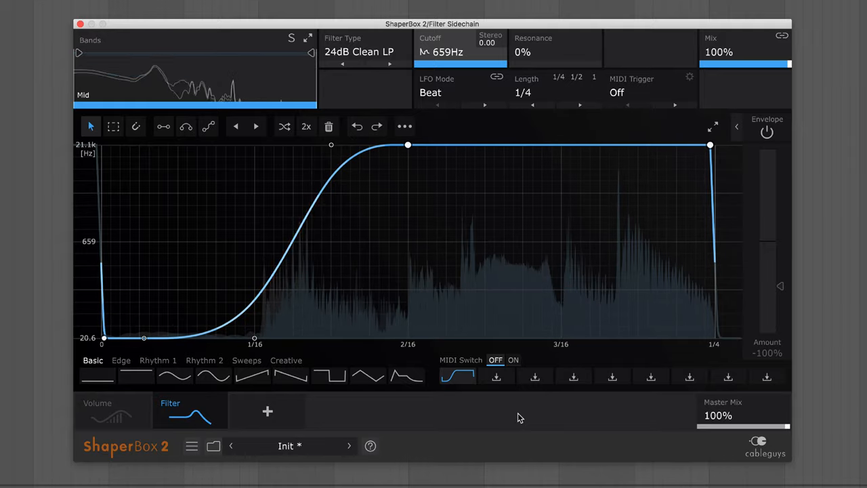
{"action": "mouse_move", "coordinate": [542, 65]}
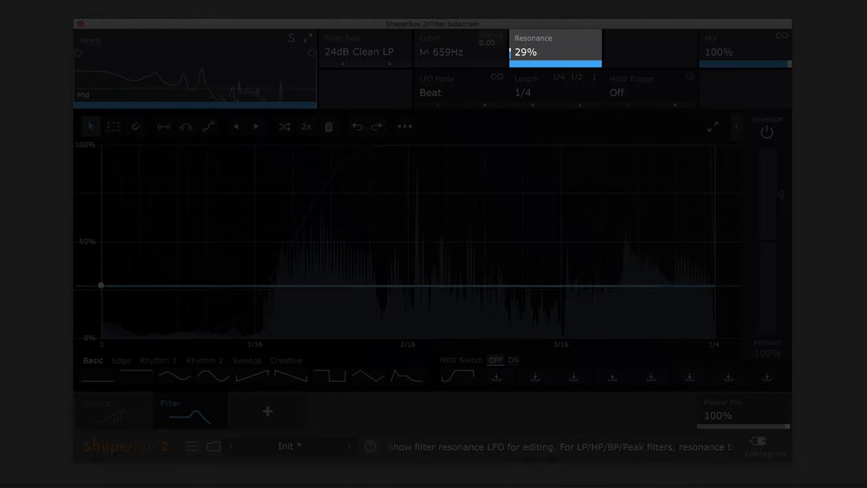
Set resonance to 50% and raise the selected cutoff curve's low points toward 659 Hz.
{"action": "left_click_drag", "start_coordinate": [555, 52], "coordinate": [556, 34]}
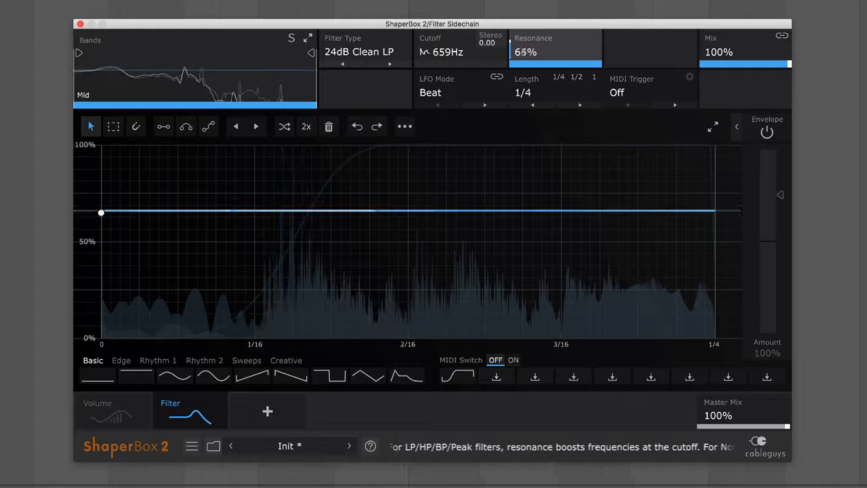
{"action": "left_click_drag", "start_coordinate": [100, 212], "coordinate": [100, 241]}
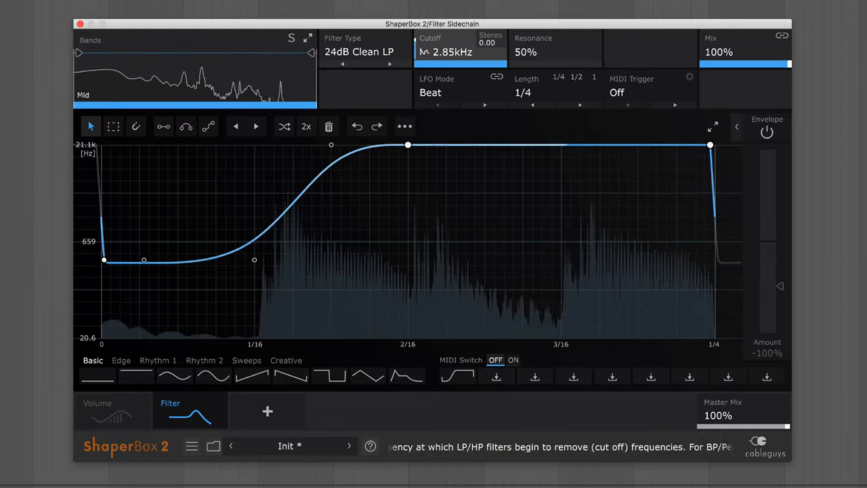
{"action": "left_click", "coordinate": [114, 126]}
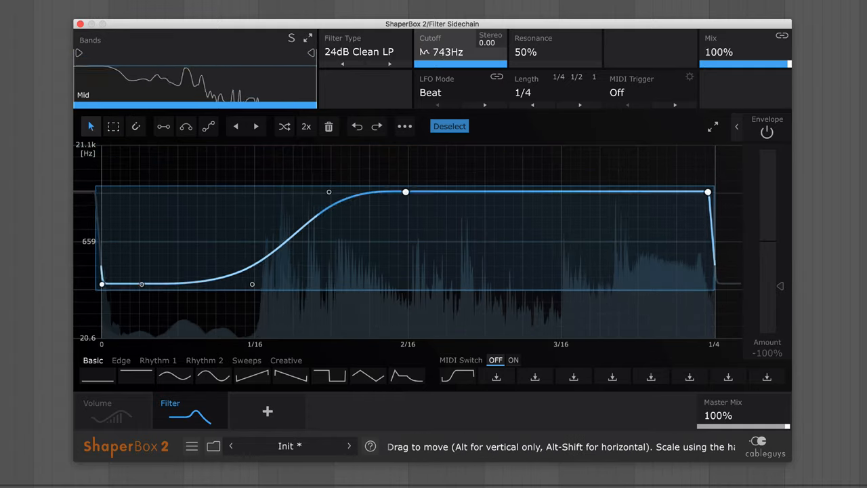
{"action": "left_click_drag", "start_coordinate": [407, 192], "coordinate": [407, 198]}
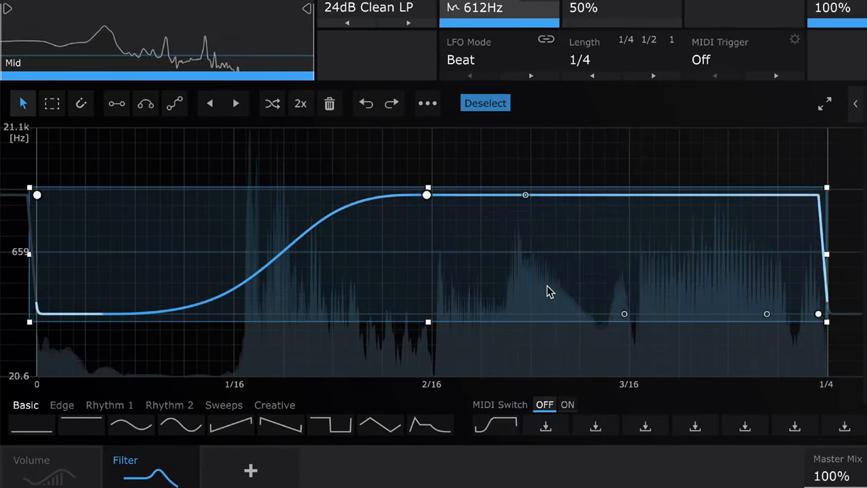
Flip the selected curve horizontally, move the rise earlier and set Length to 1 Bar.
{"action": "right_click", "coordinate": [549, 292]}
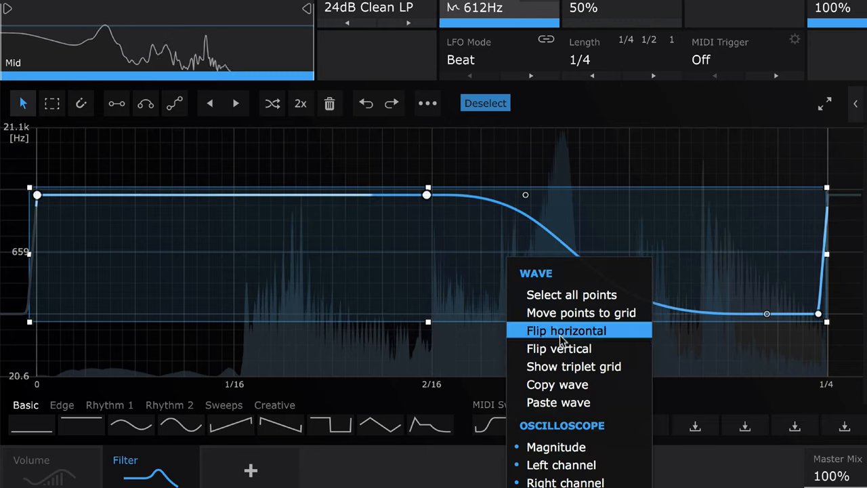
{"action": "left_click", "coordinate": [566, 331]}
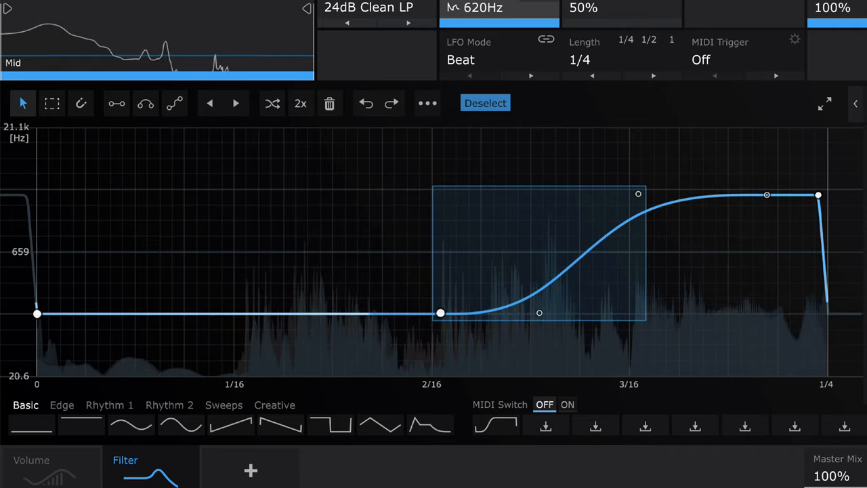
{"action": "left_click_drag", "start_coordinate": [440, 313], "coordinate": [359, 309]}
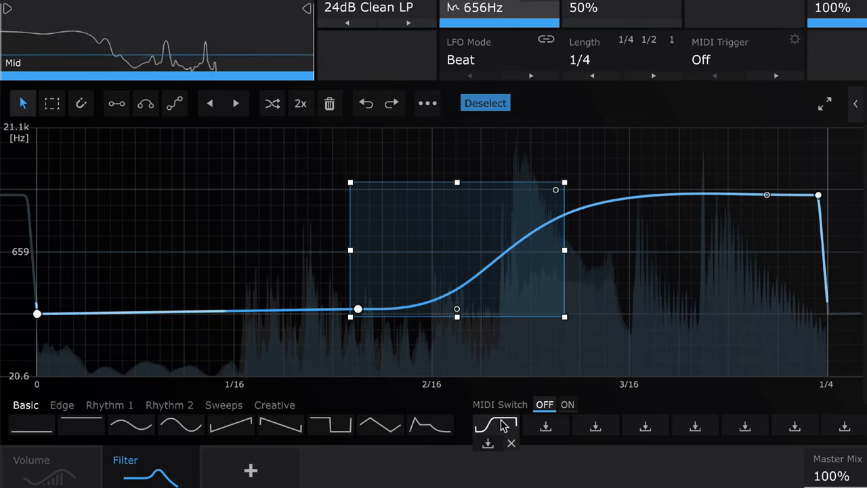
{"action": "left_click", "coordinate": [494, 426]}
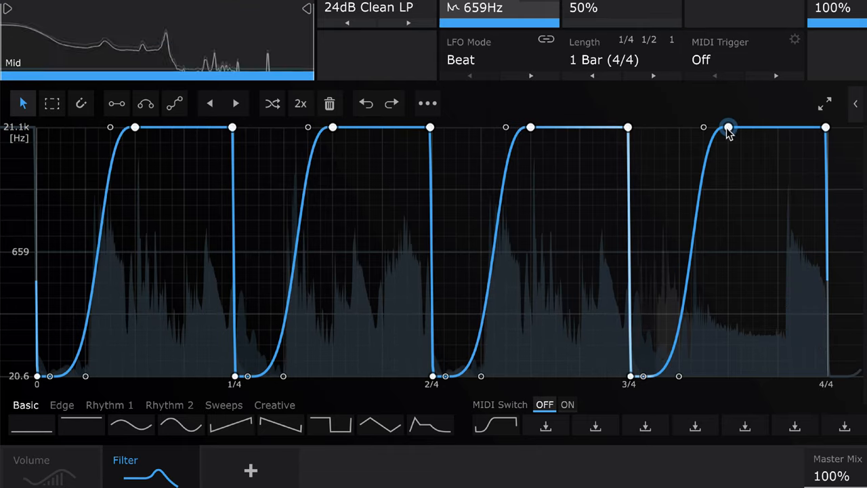
Soften the last beat's peak into a slower rise.
{"action": "left_click_drag", "start_coordinate": [729, 128], "coordinate": [718, 144]}
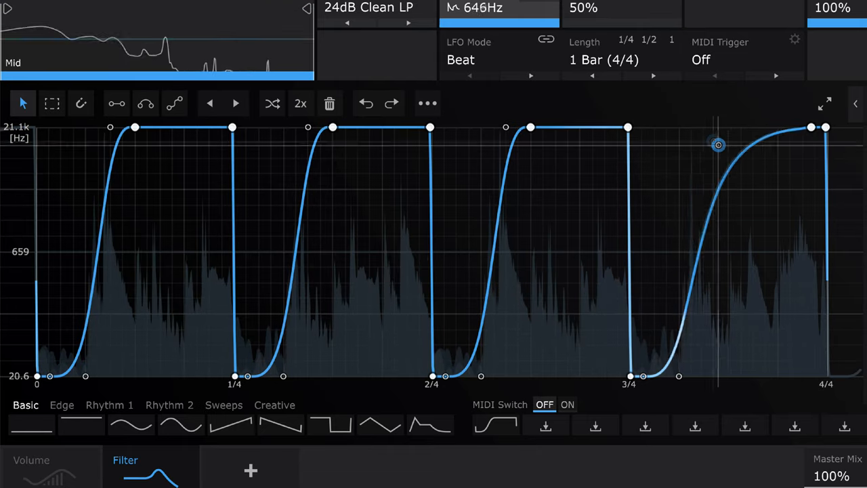
{"action": "left_click_drag", "start_coordinate": [718, 144], "coordinate": [752, 208]}
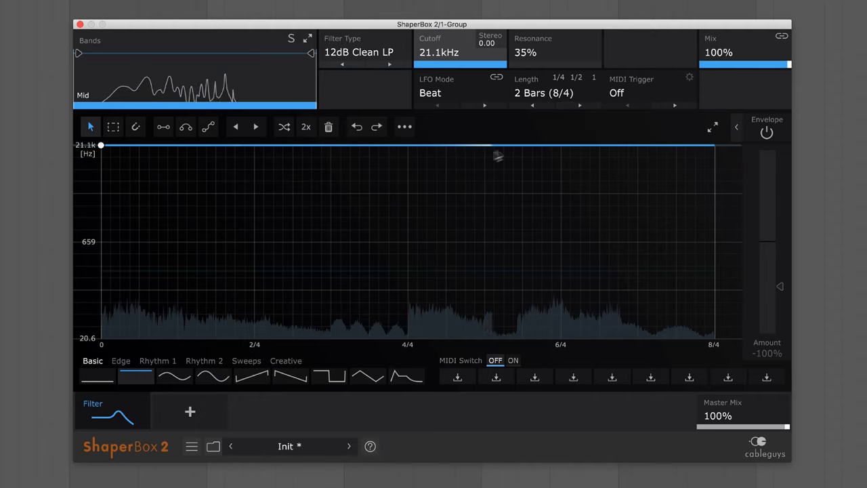
Load the Basic Sine wave into the 1-Group cutoff lane over two bars.
{"action": "left_click", "coordinate": [174, 377]}
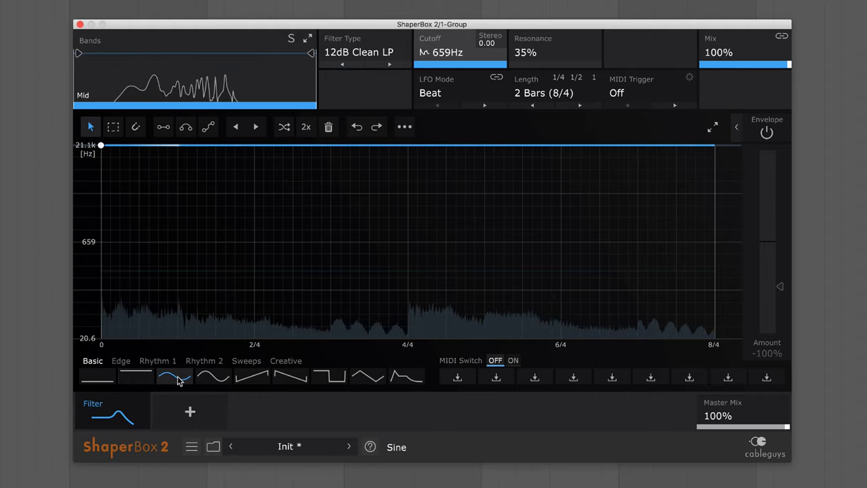
{"action": "left_click", "coordinate": [174, 377]}
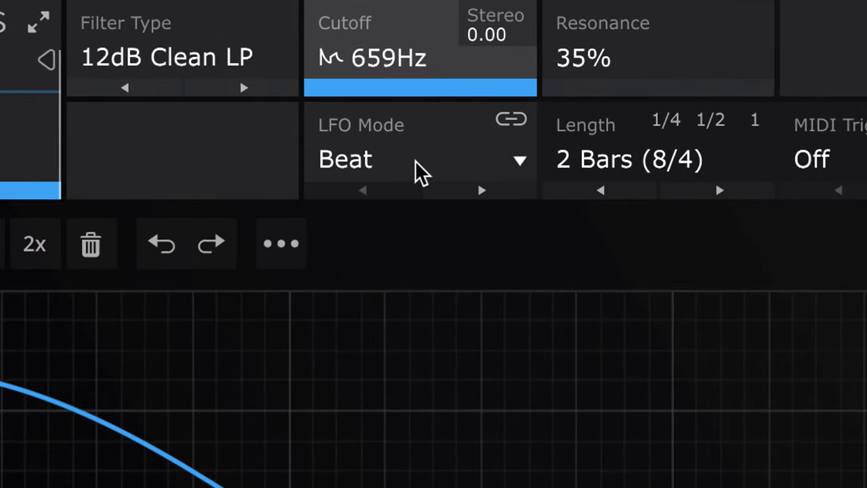
Set LFO Mode to Hertz and settle Speed at 0.580Hz.
{"action": "left_click", "coordinate": [420, 160]}
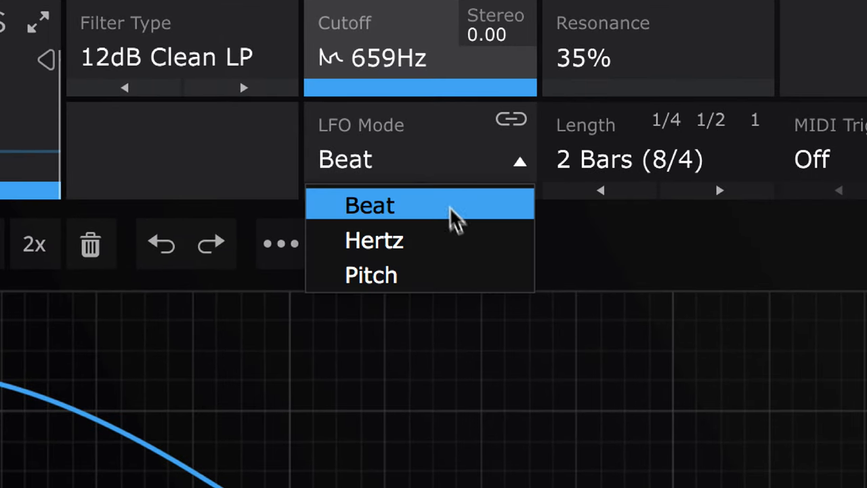
{"action": "mouse_move", "coordinate": [460, 244]}
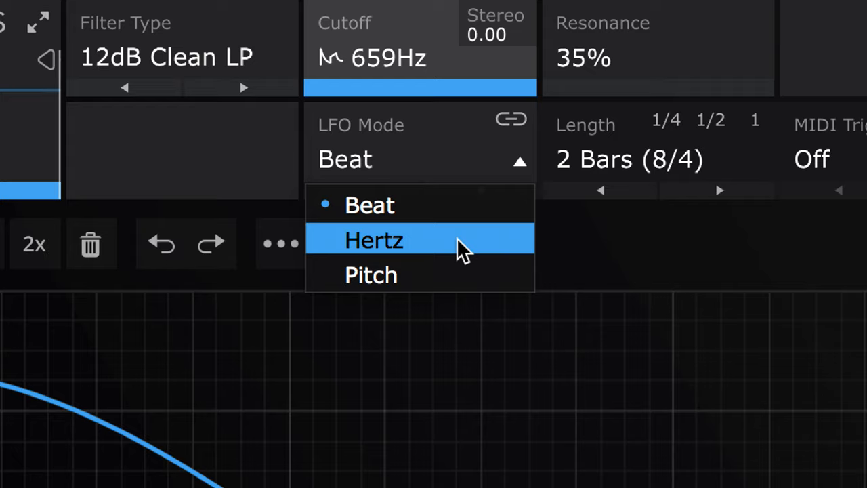
{"action": "left_click", "coordinate": [374, 239]}
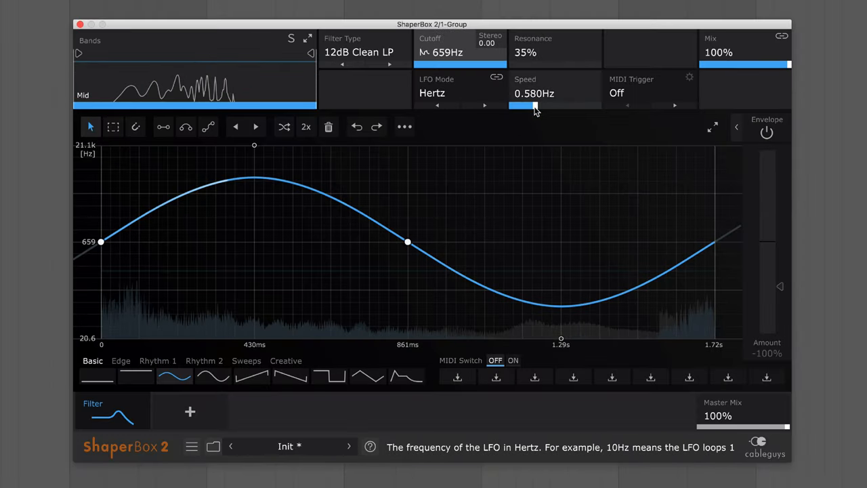
{"action": "left_click_drag", "start_coordinate": [542, 106], "coordinate": [525, 106]}
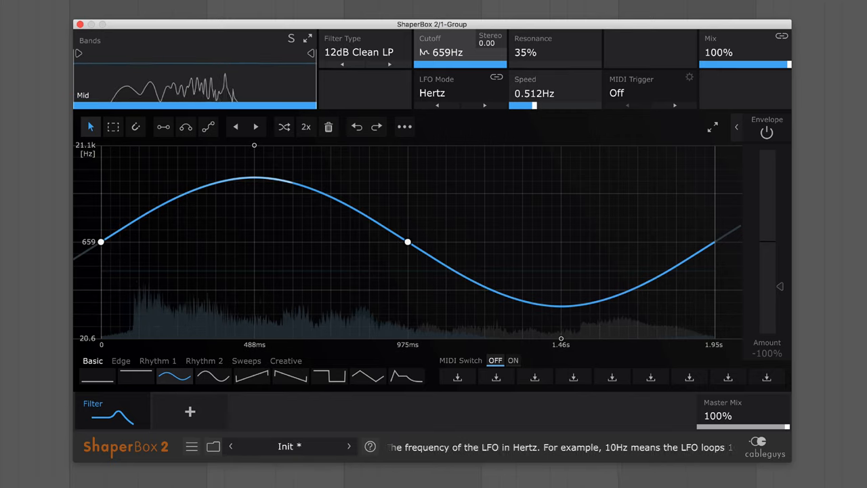
{"action": "left_click_drag", "start_coordinate": [525, 106], "coordinate": [534, 106]}
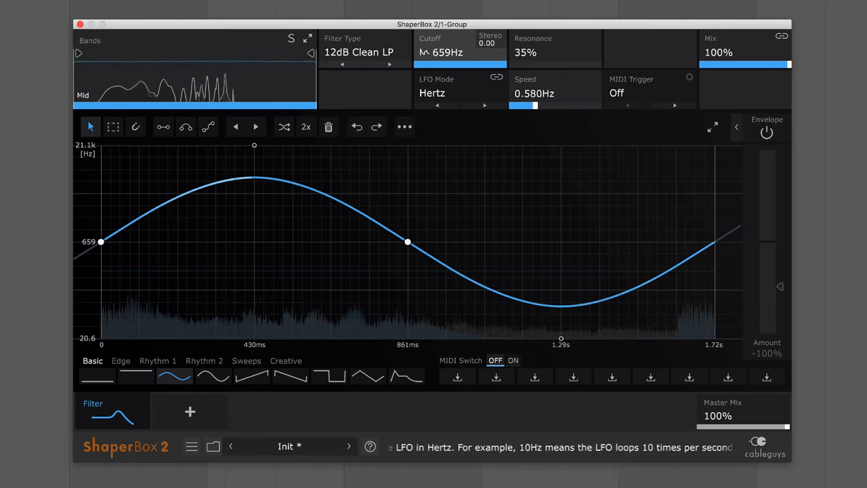
{"action": "mouse_move", "coordinate": [531, 137]}
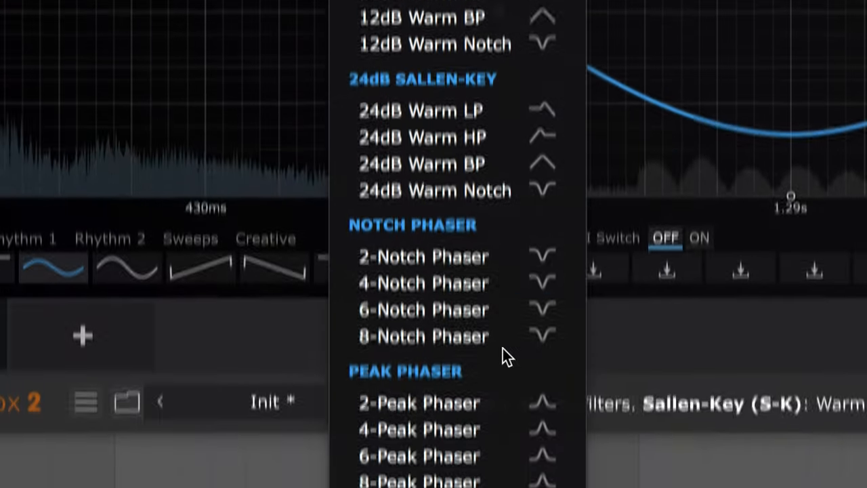
Switch the filter to 4-Peak Phaser and offset the stereo cutoff to about -10.1.
{"action": "left_click", "coordinate": [418, 428]}
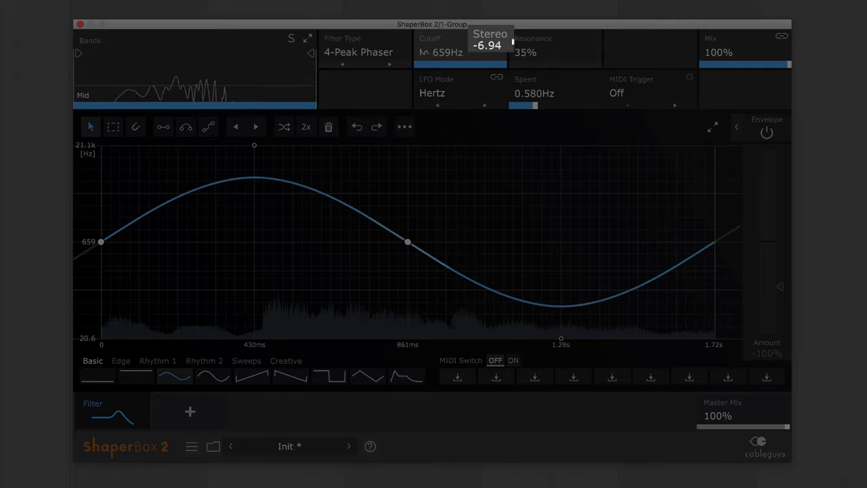
{"action": "left_click_drag", "start_coordinate": [491, 43], "coordinate": [490, 54]}
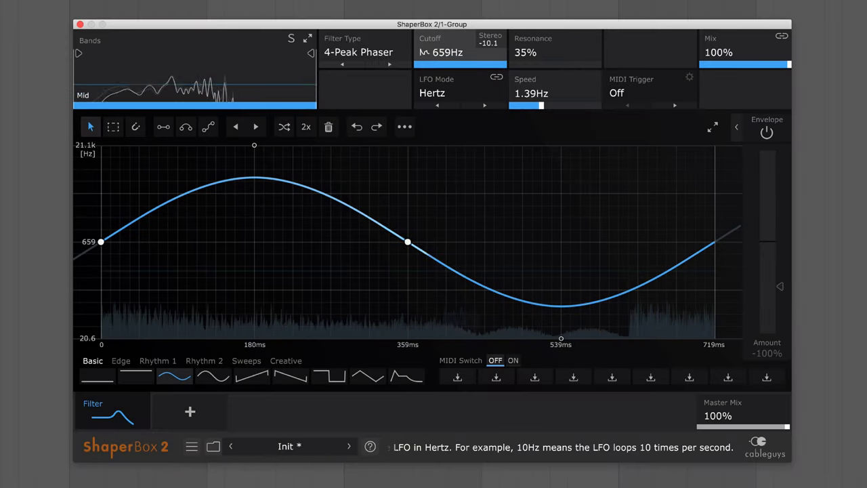
Raise the phaser's LFO speed to nearly 8 Hz for a fast sweep.
{"action": "left_click_drag", "start_coordinate": [527, 106], "coordinate": [545, 106]}
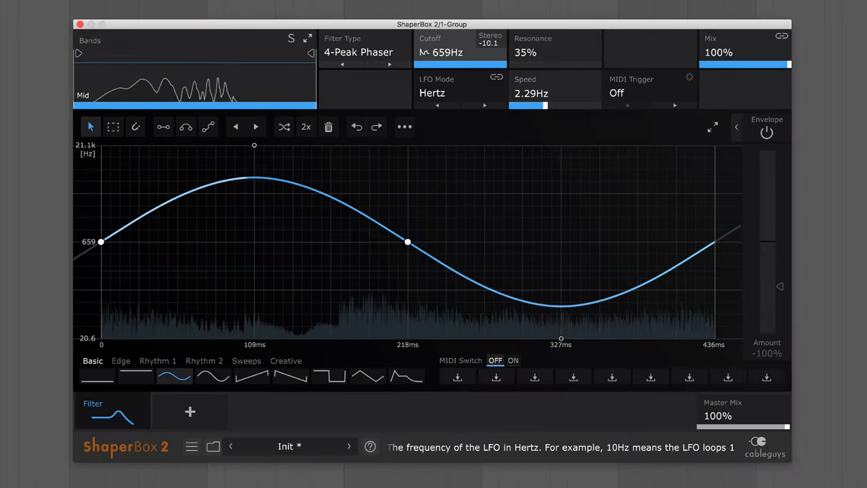
{"action": "left_click_drag", "start_coordinate": [528, 106], "coordinate": [551, 106]}
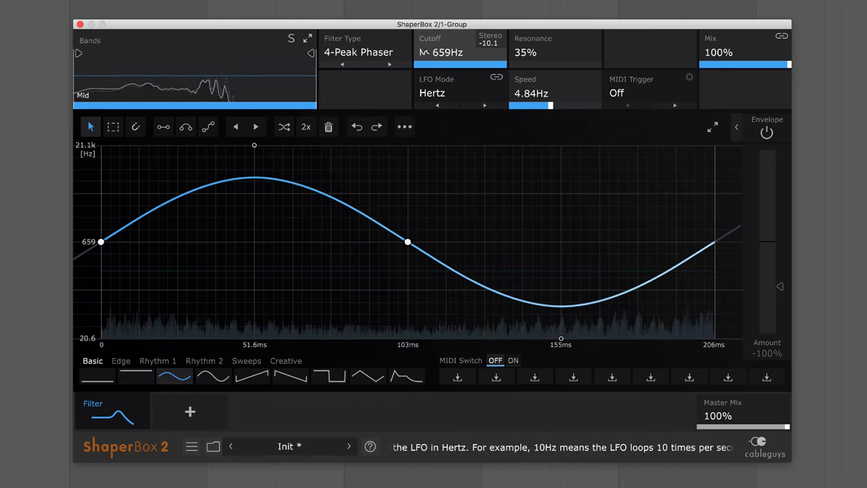
{"action": "left_click_drag", "start_coordinate": [531, 106], "coordinate": [553, 106]}
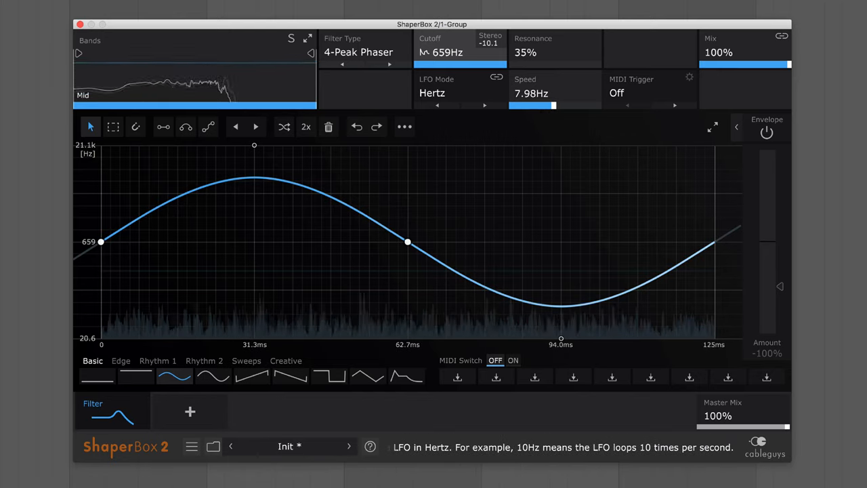
{"action": "left_click_drag", "start_coordinate": [531, 106], "coordinate": [561, 106]}
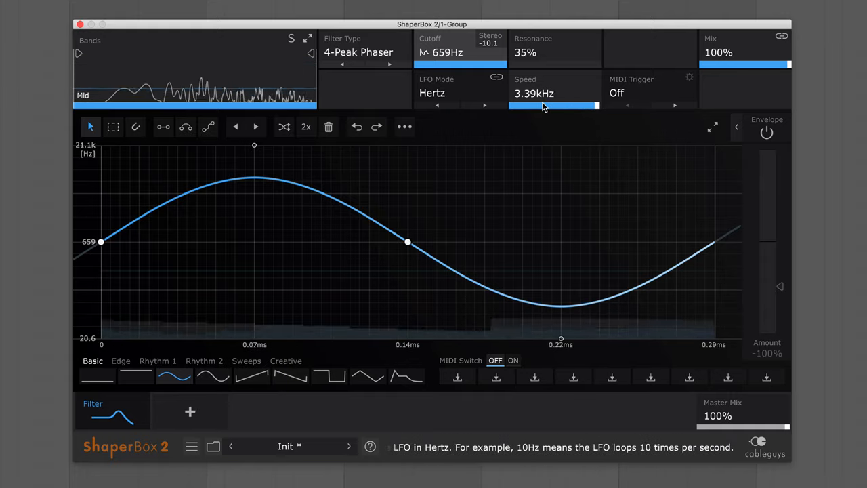
Lower the band's Mix from 100% to about 68% to blend in dry signal.
{"action": "left_click_drag", "start_coordinate": [788, 65], "coordinate": [752, 65]}
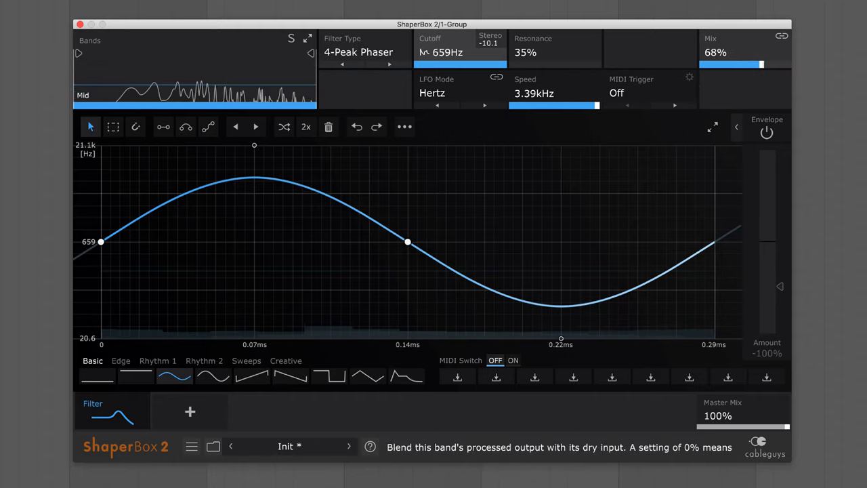
{"action": "left_click_drag", "start_coordinate": [752, 63], "coordinate": [715, 63]}
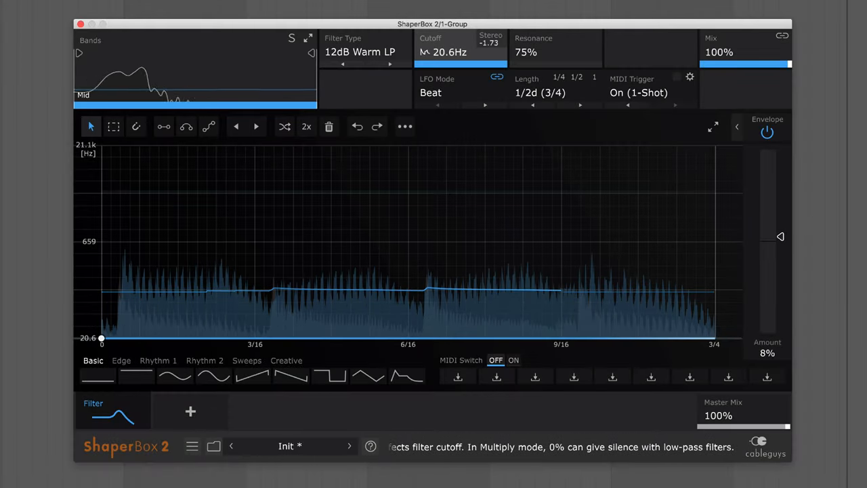
Raise the Envelope Amount to about 194% so the warm low-pass cutoff jumps on transients.
{"action": "left_click_drag", "start_coordinate": [767, 332], "coordinate": [767, 237]}
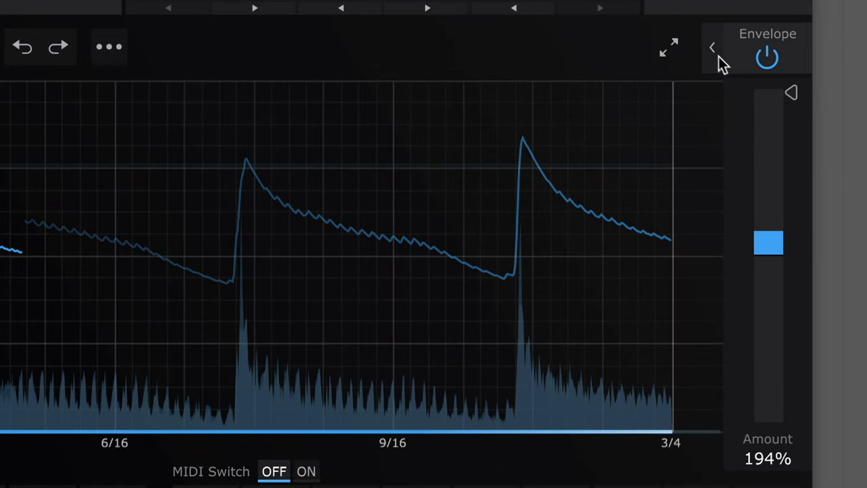
Expand the envelope panel, lower Amount to 132% and shorten the attack.
{"action": "left_click", "coordinate": [712, 46]}
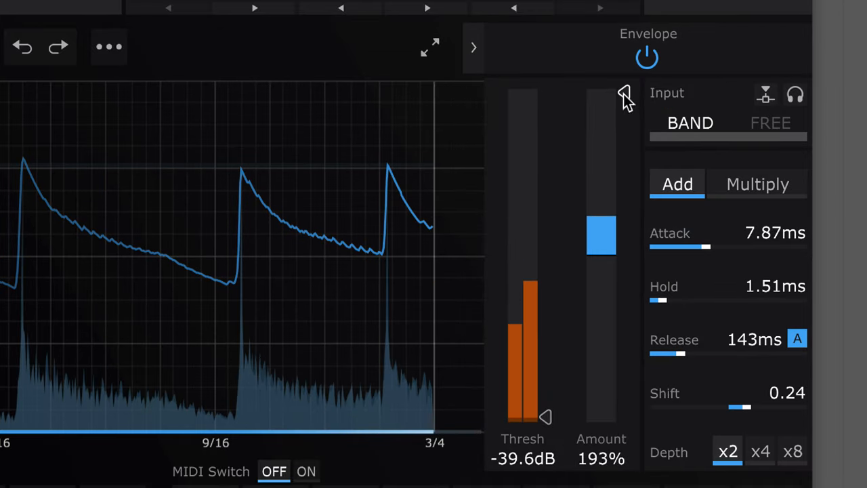
{"action": "left_click_drag", "start_coordinate": [601, 236], "coordinate": [602, 246]}
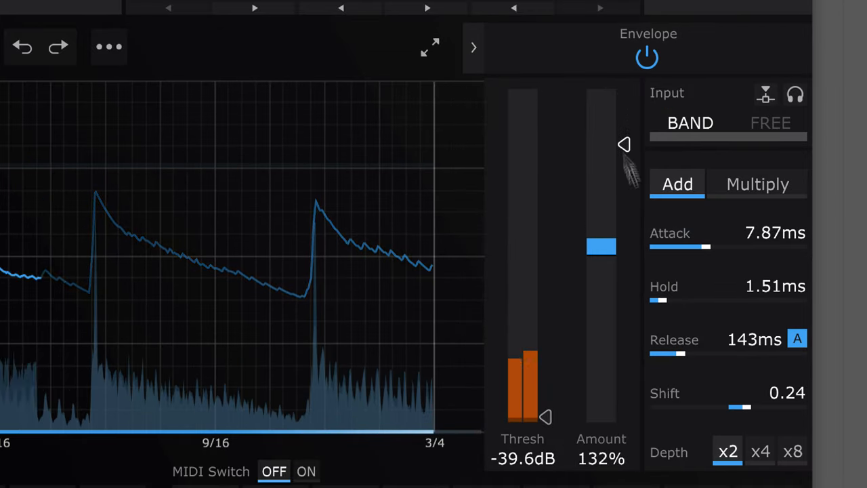
{"action": "left_click_drag", "start_coordinate": [712, 246], "coordinate": [680, 246]}
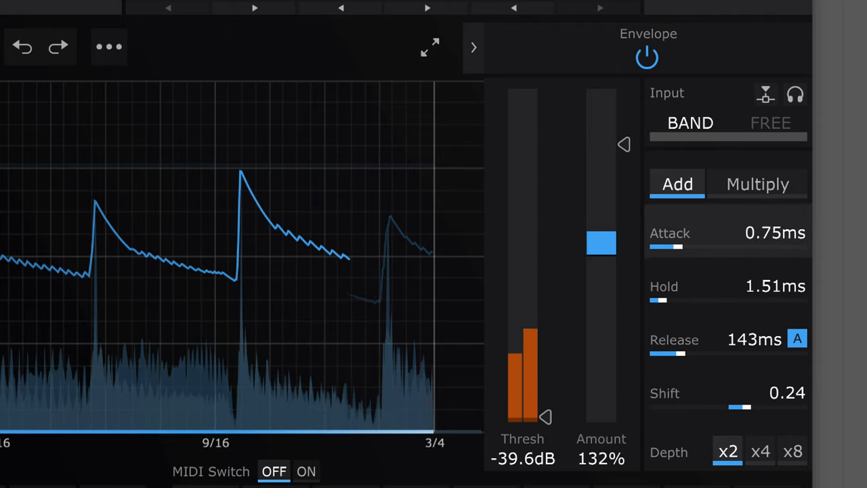
{"action": "left_click_drag", "start_coordinate": [671, 246], "coordinate": [653, 246]}
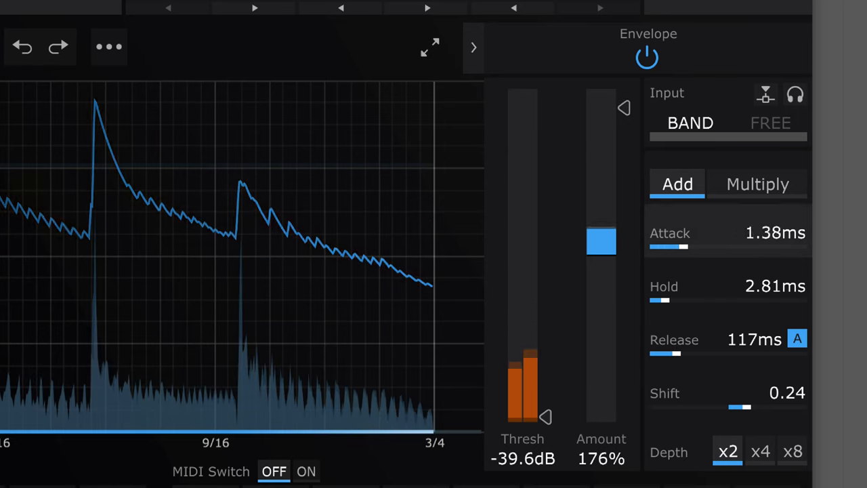
Lengthen the attack to about 26.6 ms and extend the release slightly for smoother swells.
{"action": "left_click_drag", "start_coordinate": [689, 247], "coordinate": [729, 247]}
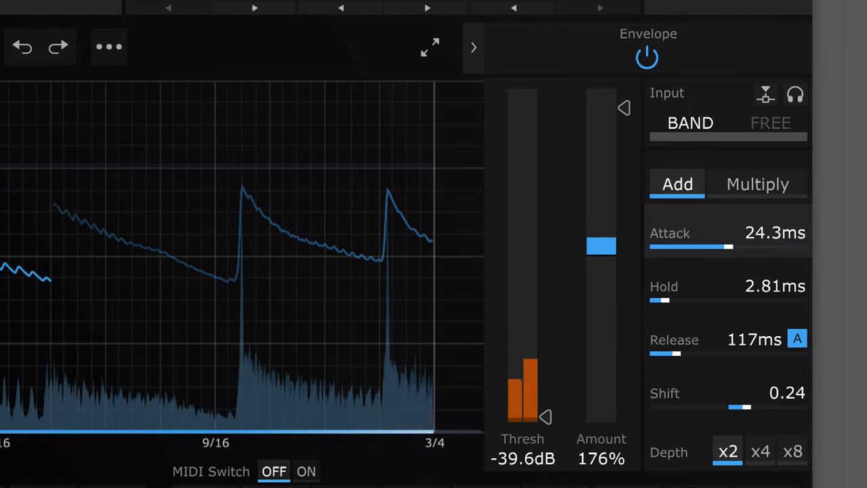
{"action": "left_click_drag", "start_coordinate": [694, 246], "coordinate": [758, 246]}
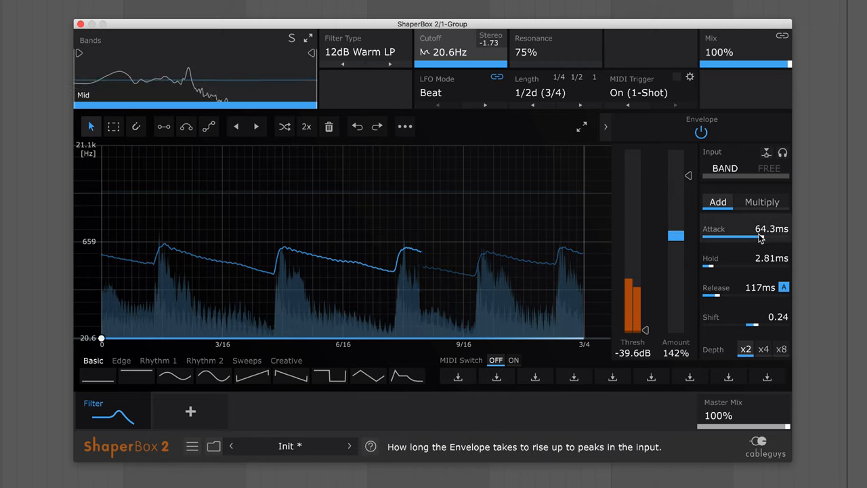
{"action": "left_click_drag", "start_coordinate": [759, 238], "coordinate": [729, 239]}
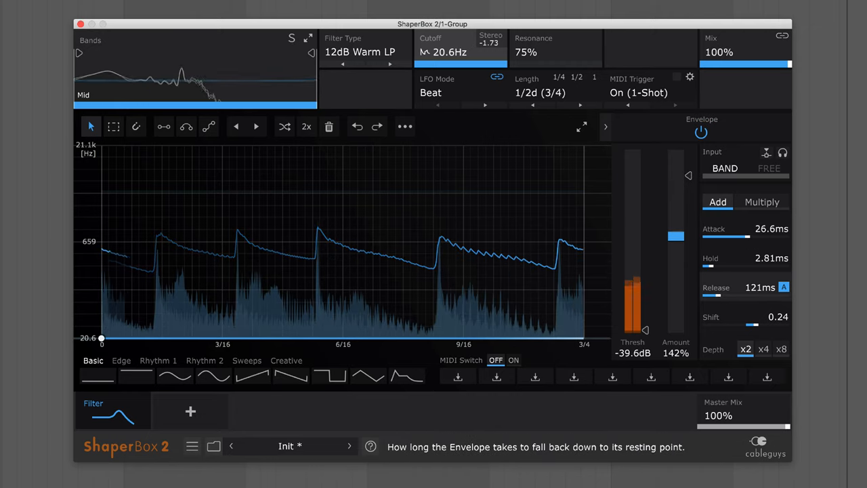
{"action": "left_click_drag", "start_coordinate": [743, 238], "coordinate": [708, 239]}
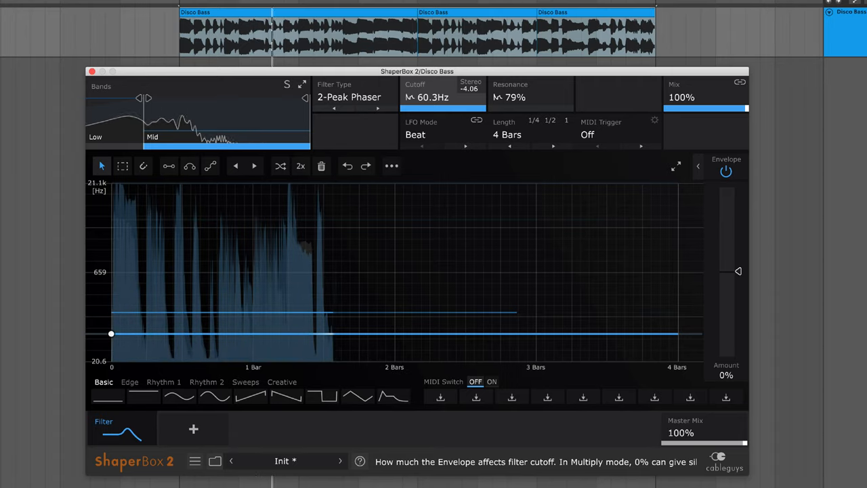
Set the Disco Bass Envelope Amount to around 40% so the phaser cutoff follows the bass.
{"action": "left_click_drag", "start_coordinate": [738, 271], "coordinate": [739, 269]}
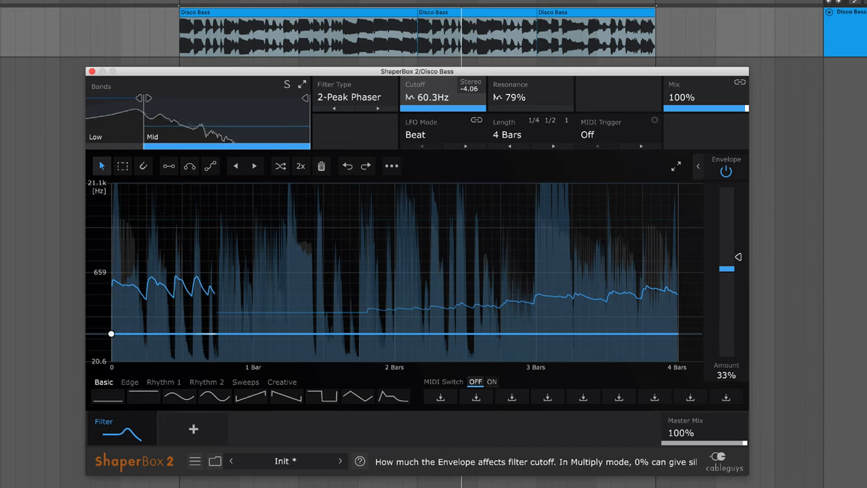
{"action": "left_click_drag", "start_coordinate": [726, 268], "coordinate": [727, 265]}
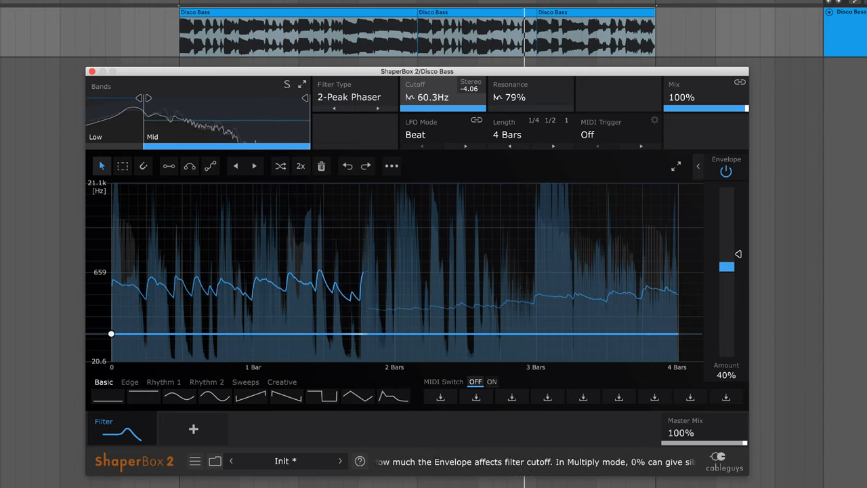
{"action": "left_click_drag", "start_coordinate": [726, 267], "coordinate": [726, 269]}
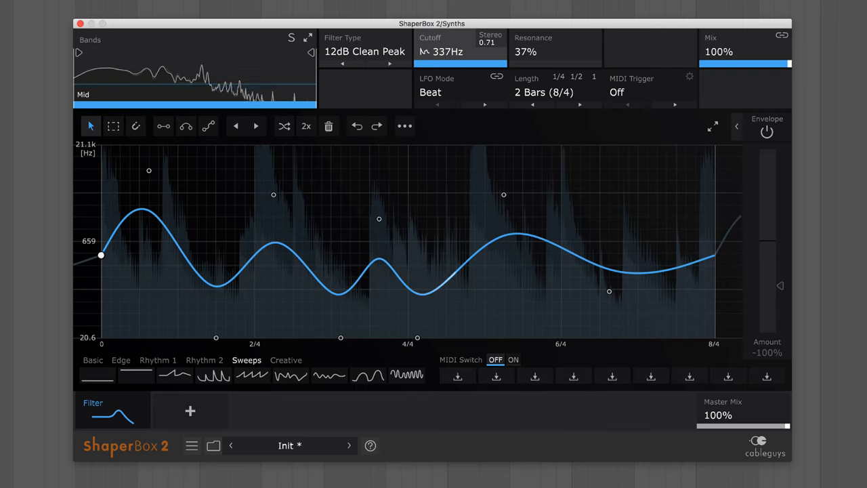
Try the 24dB Warm Notch, then settle on the 4-Peak Phaser filter type.
{"action": "left_click", "coordinate": [365, 51]}
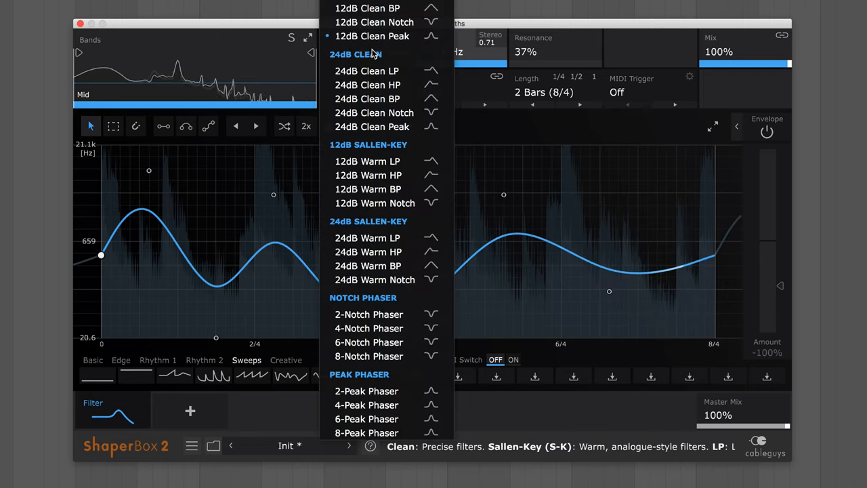
{"action": "left_click", "coordinate": [374, 279]}
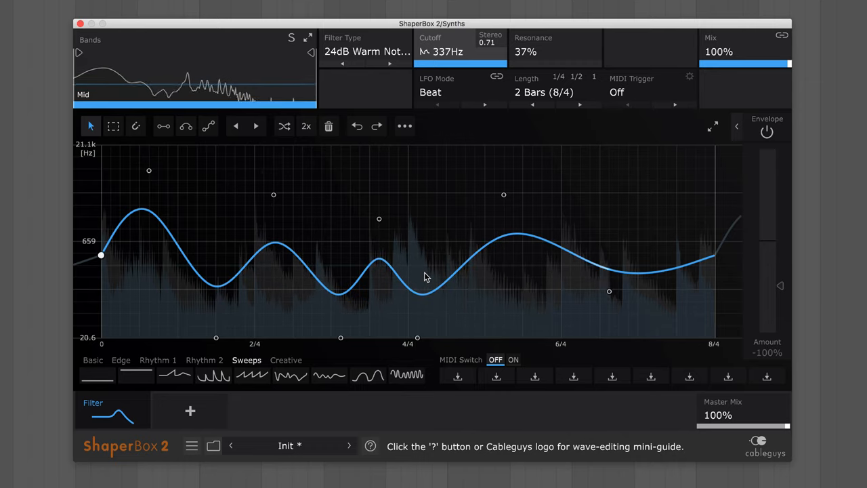
{"action": "left_click", "coordinate": [366, 51]}
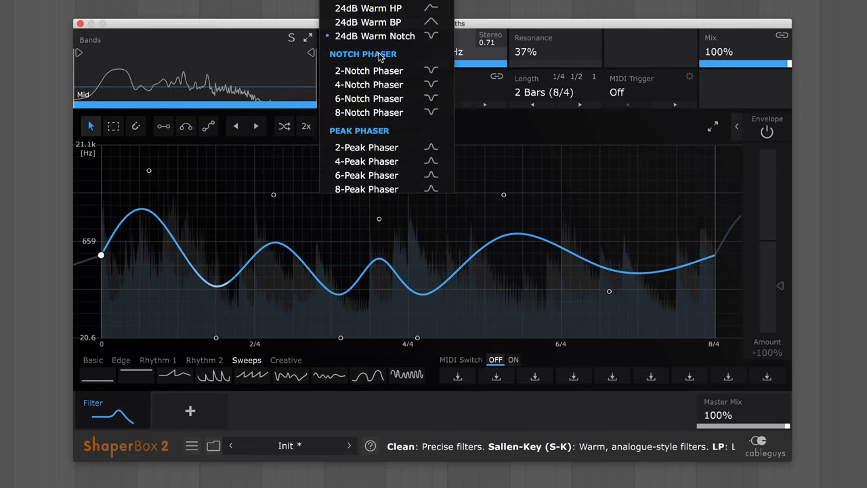
{"action": "mouse_move", "coordinate": [366, 161]}
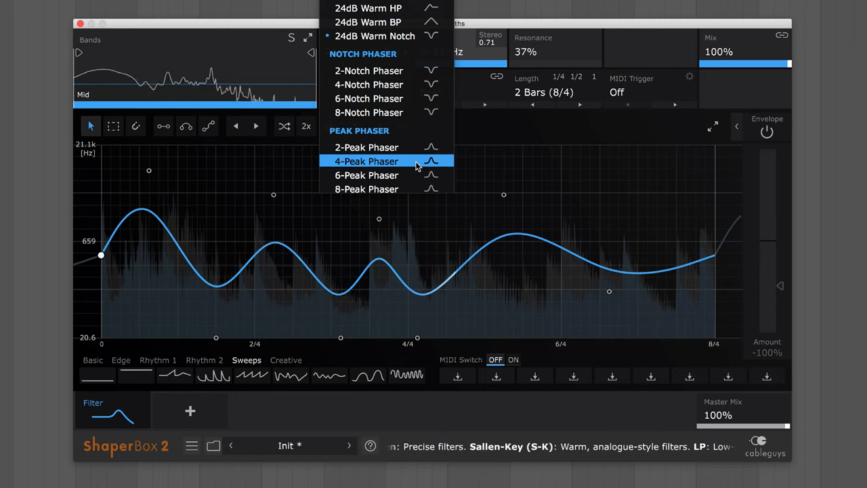
{"action": "left_click", "coordinate": [365, 161]}
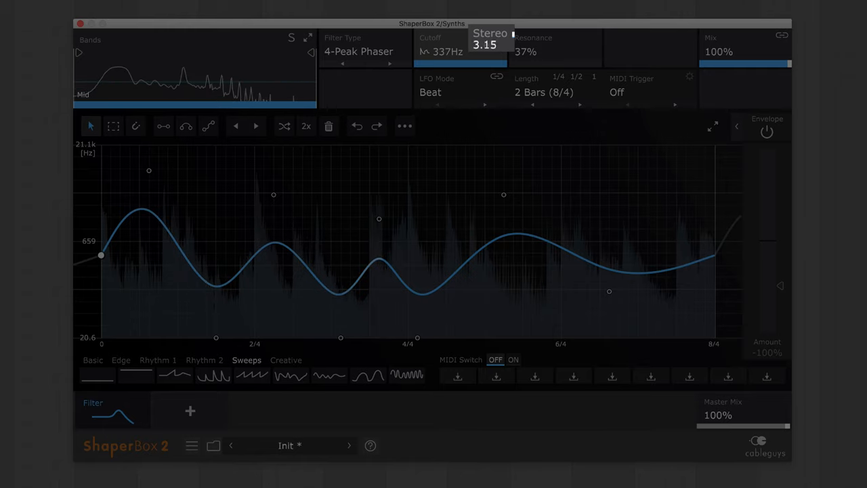
Widen the phaser's stereo cutoff offset to about 3.72.
{"action": "left_click_drag", "start_coordinate": [488, 34], "coordinate": [499, 27]}
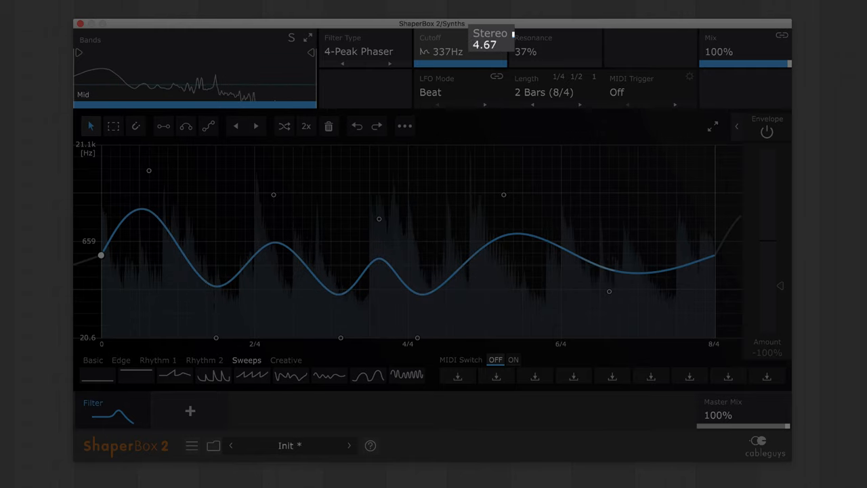
{"action": "left_click_drag", "start_coordinate": [491, 42], "coordinate": [491, 51]}
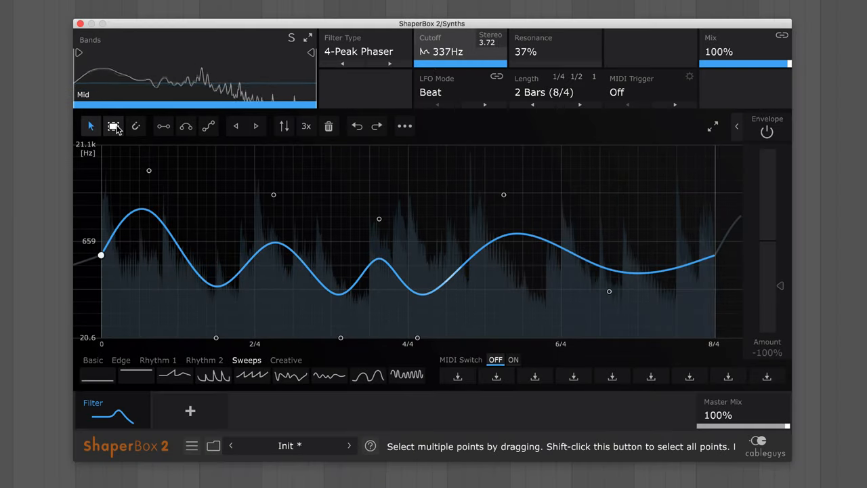
Shrink all sweep points into a narrower cutoff range and lower Mix to 80%.
{"action": "left_click_drag", "start_coordinate": [102, 176], "coordinate": [616, 345]}
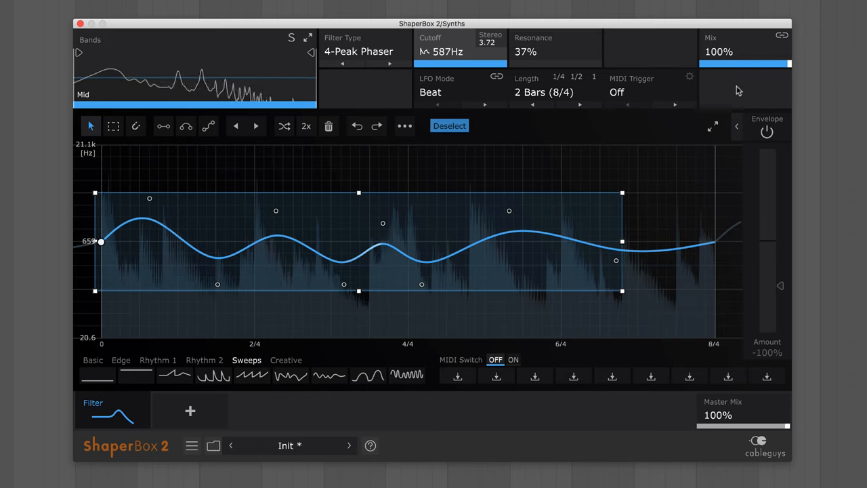
{"action": "left_click_drag", "start_coordinate": [786, 64], "coordinate": [775, 64]}
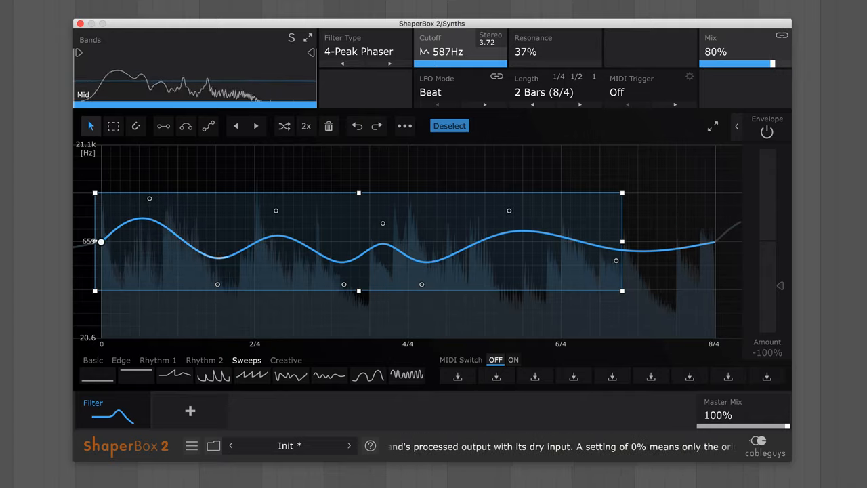
{"action": "left_click_drag", "start_coordinate": [765, 64], "coordinate": [735, 64]}
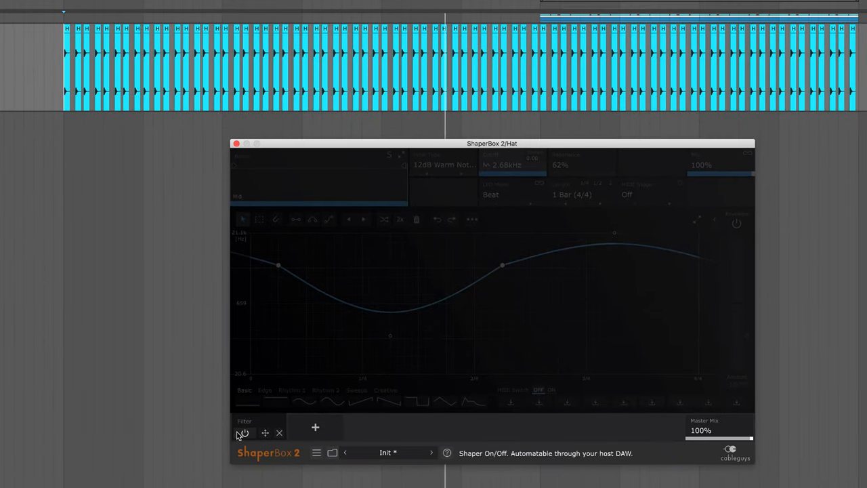
Switch the Hat Filter shaper's power button to compare it on and off.
{"action": "left_click", "coordinate": [243, 434]}
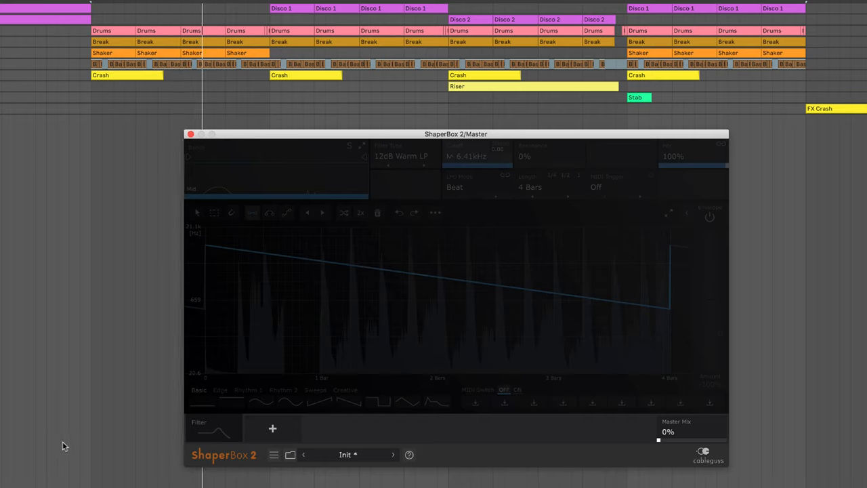
{"action": "mouse_move", "coordinate": [204, 433]}
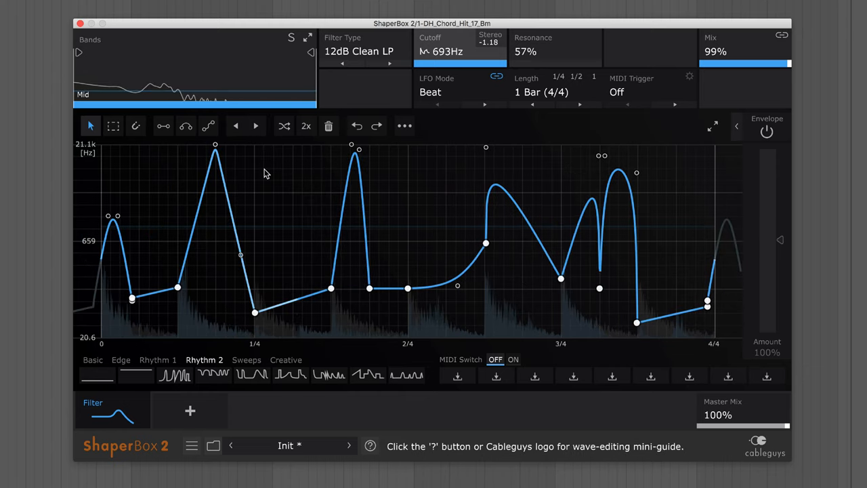
Move the Chord Hit cutoff wave right three times so its peaks land later.
{"action": "left_click", "coordinate": [255, 125]}
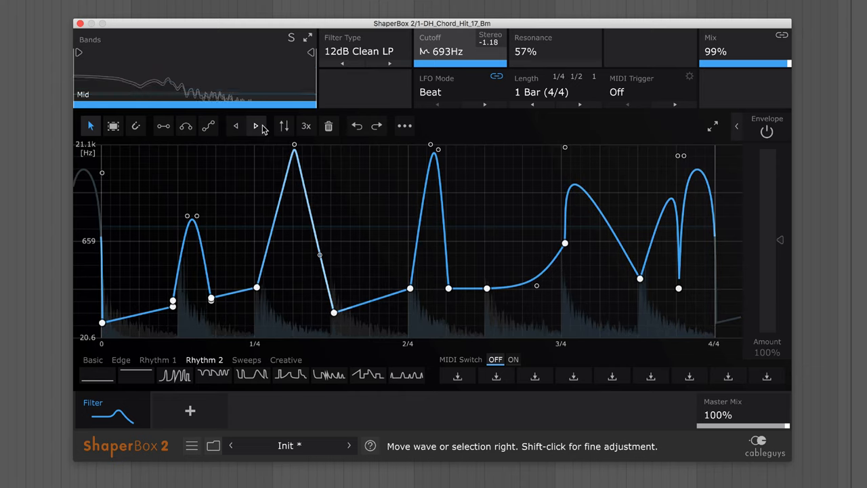
{"action": "left_click", "coordinate": [254, 126]}
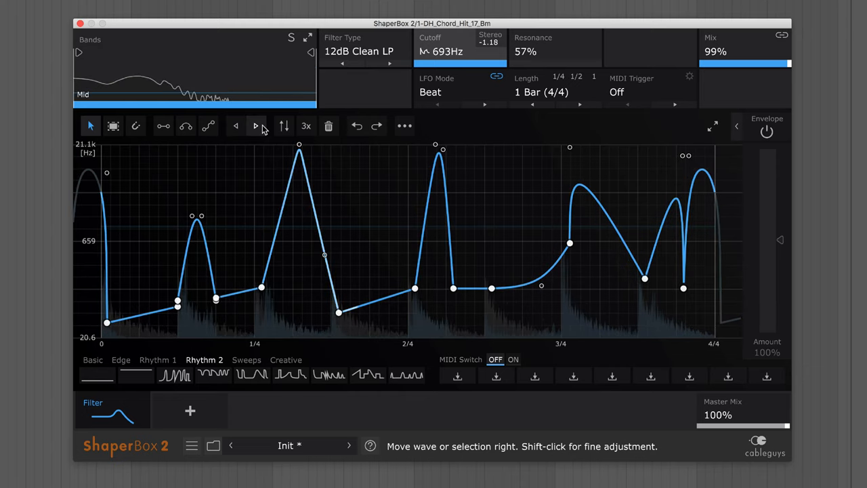
{"action": "left_click", "coordinate": [306, 126]}
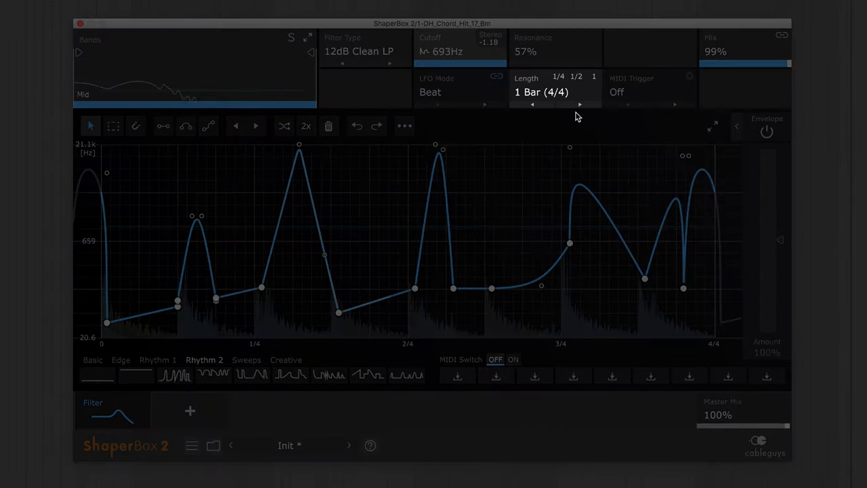
{"action": "mouse_move", "coordinate": [580, 105]}
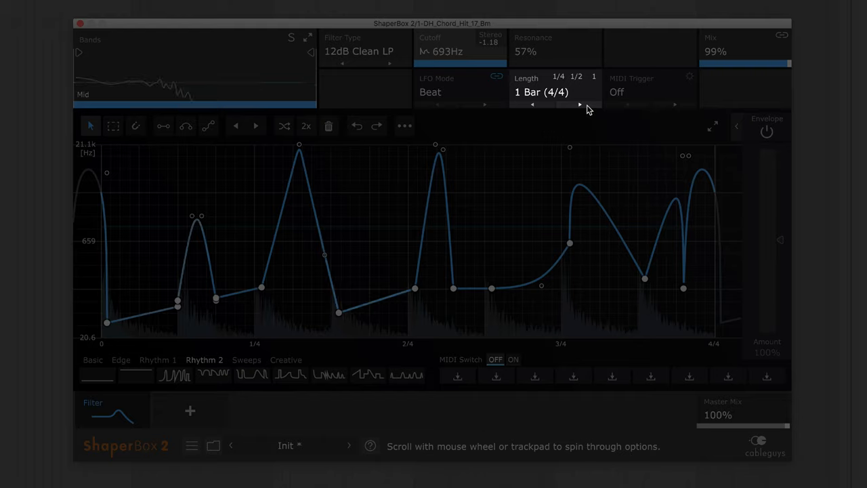
Set LFO Length to 1.5 Bars (6/4) and move the cutoff wave right once more.
{"action": "left_click", "coordinate": [580, 104]}
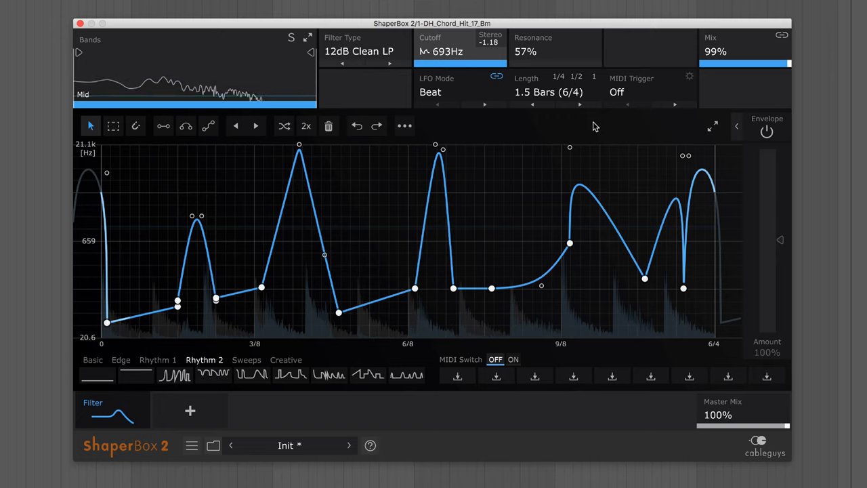
{"action": "mouse_move", "coordinate": [255, 126]}
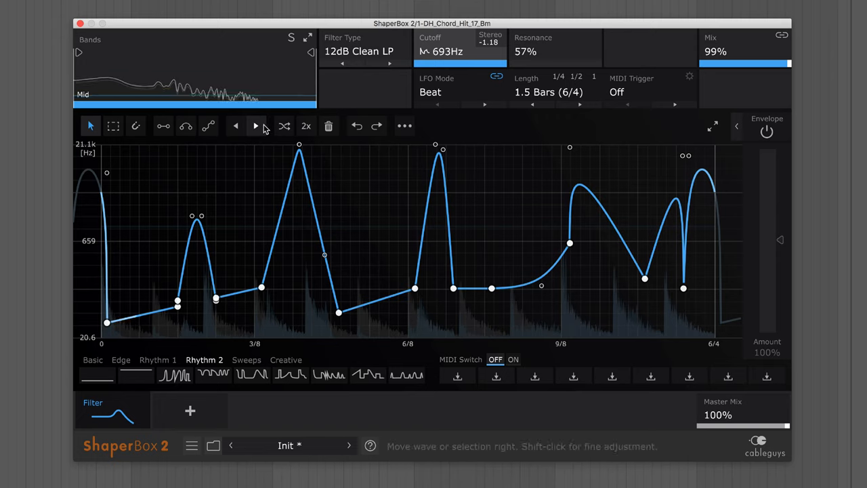
{"action": "left_click", "coordinate": [255, 126]}
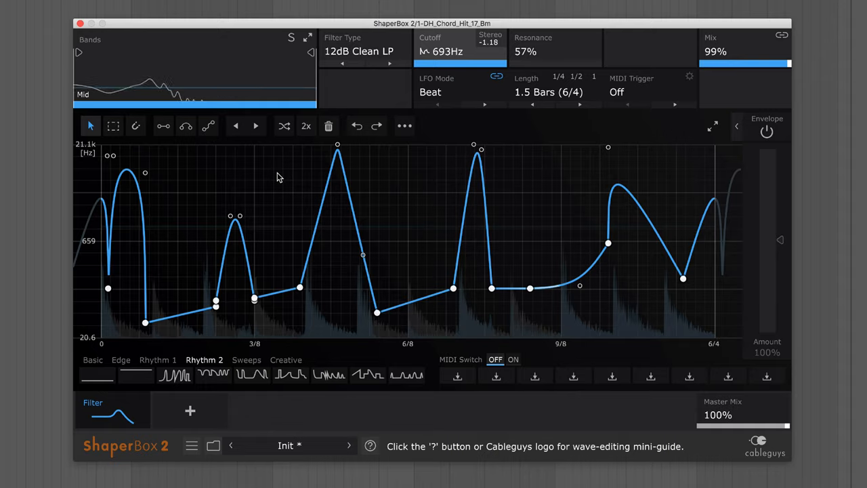
Randomize the filter wave's point positions a couple of times for a new cutoff pattern.
{"action": "left_click", "coordinate": [283, 126]}
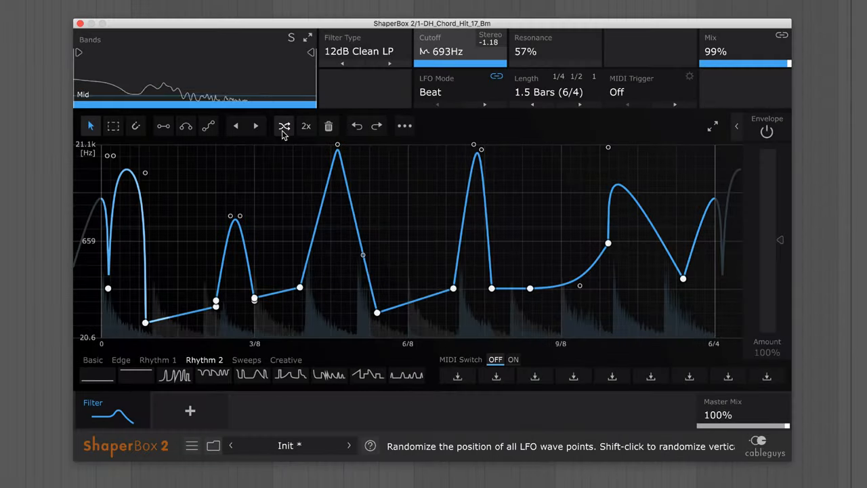
{"action": "left_click", "coordinate": [285, 126]}
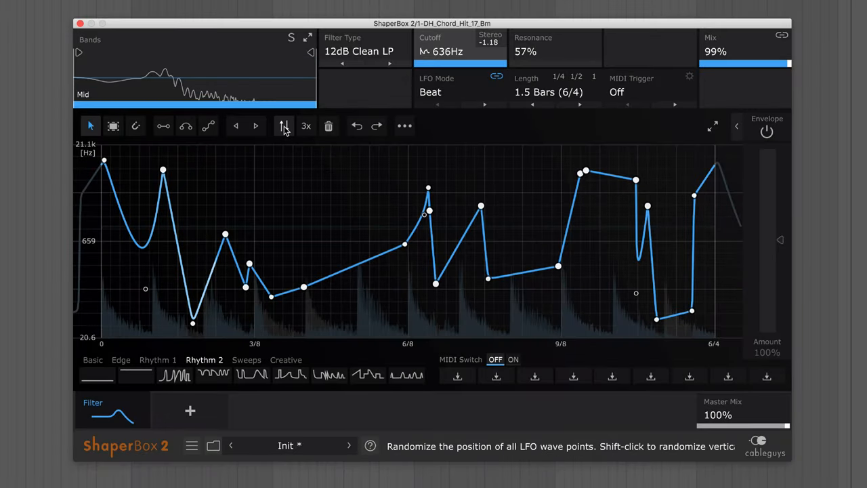
{"action": "left_click", "coordinate": [283, 126]}
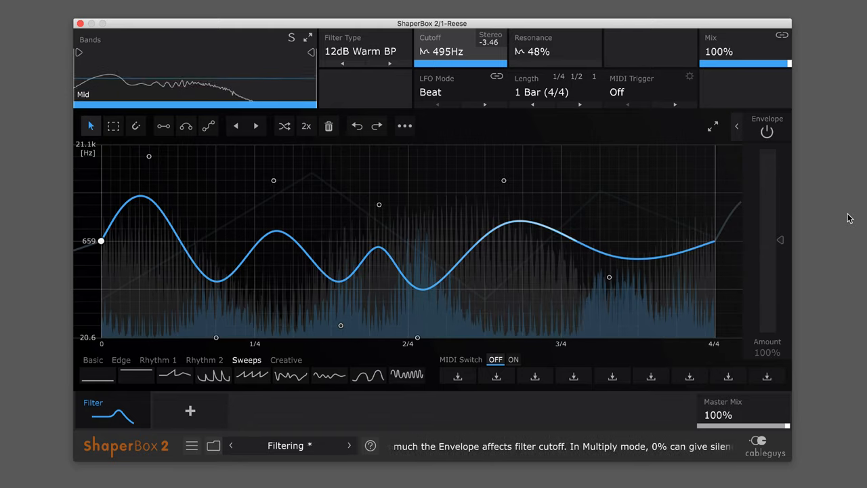
{"action": "mouse_move", "coordinate": [816, 216]}
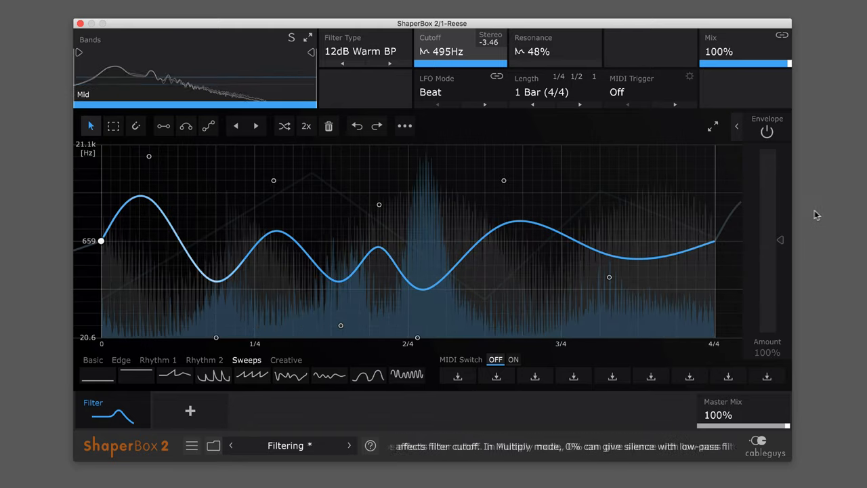
Expand the Bands view and raise the low split to about 171 Hz.
{"action": "left_click", "coordinate": [366, 52]}
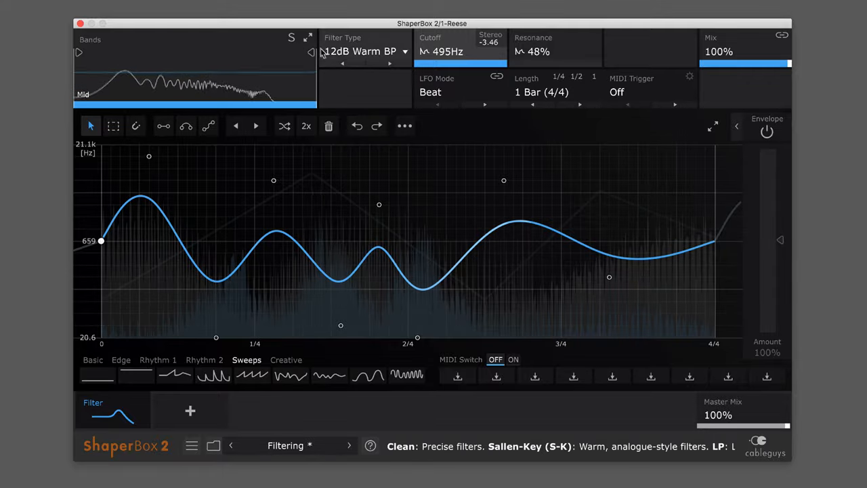
{"action": "left_click", "coordinate": [713, 126]}
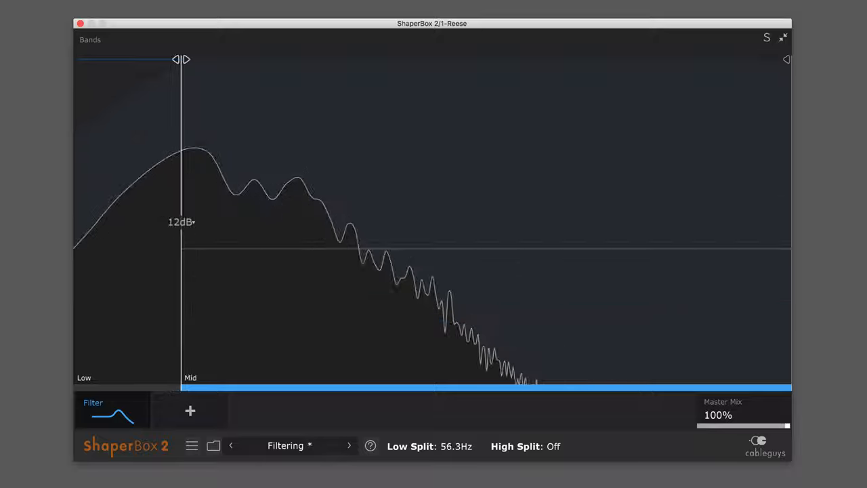
{"action": "left_click_drag", "start_coordinate": [182, 60], "coordinate": [272, 60]}
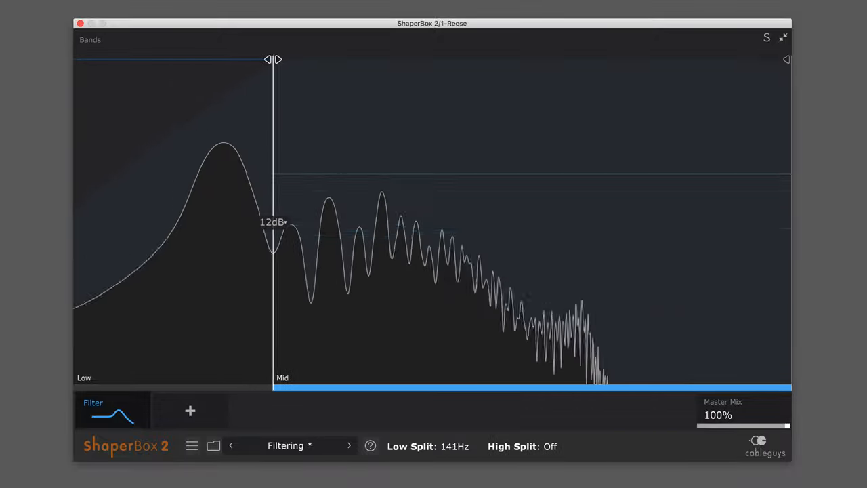
{"action": "left_click_drag", "start_coordinate": [272, 60], "coordinate": [293, 60]}
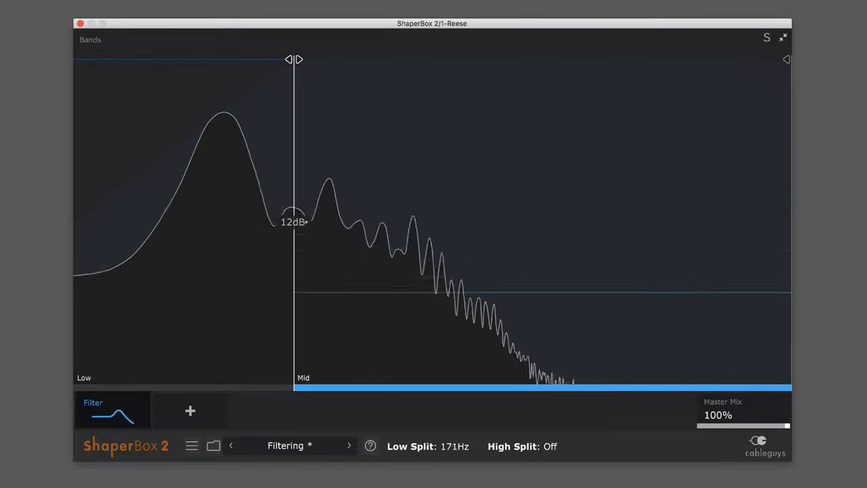
{"action": "left_click_drag", "start_coordinate": [294, 60], "coordinate": [301, 60]}
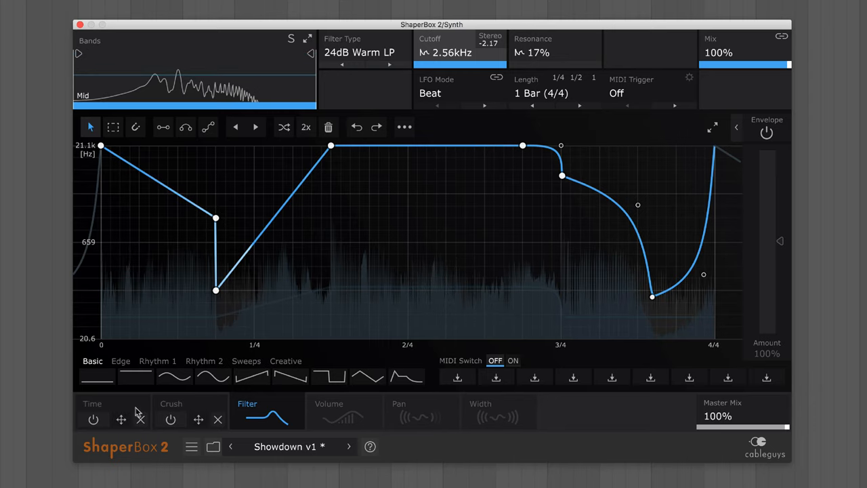
Inspect the Time, Crush and Volume effects and turn on Pan.
{"action": "left_click", "coordinate": [92, 414]}
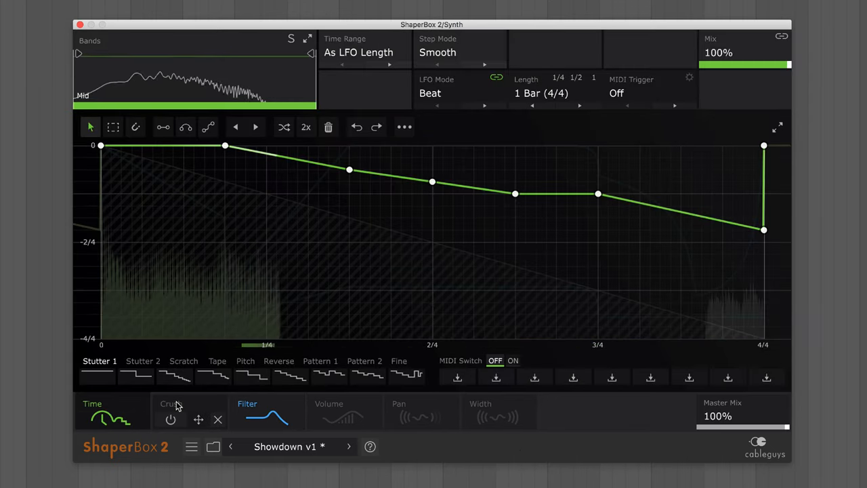
{"action": "left_click", "coordinate": [170, 404]}
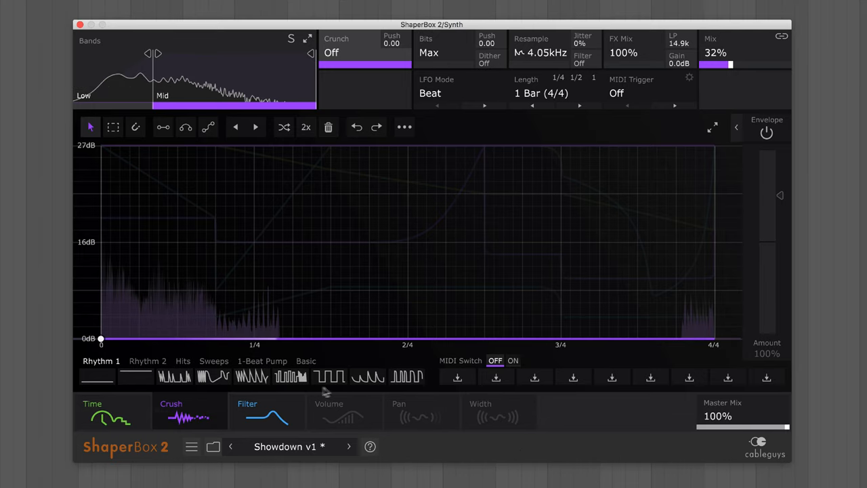
{"action": "left_click", "coordinate": [328, 409]}
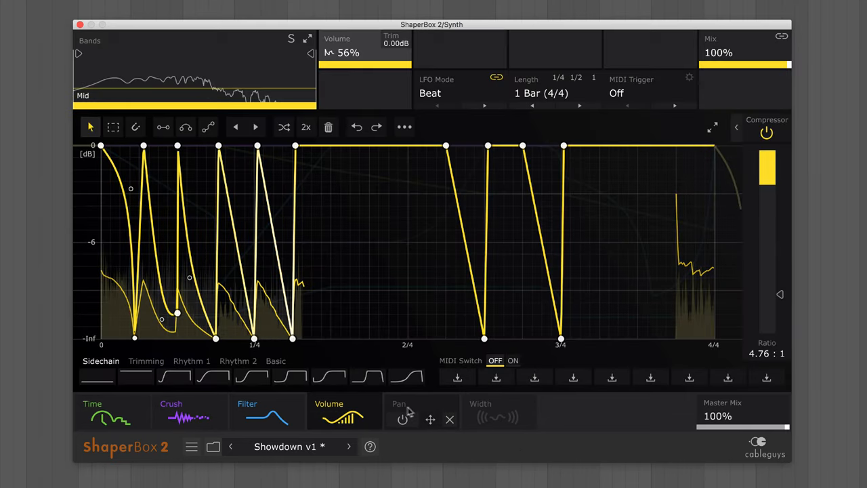
{"action": "left_click", "coordinate": [480, 412]}
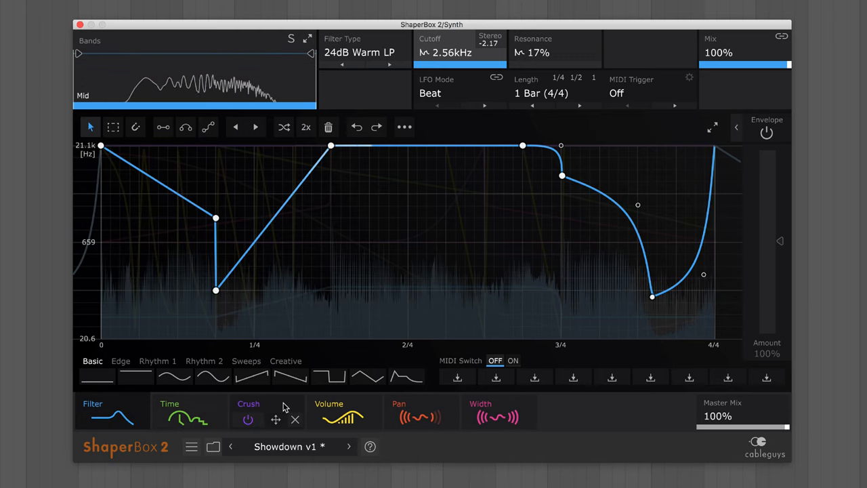
Move Crush ahead of Time and Filter to the front of the chain.
{"action": "left_click", "coordinate": [248, 409]}
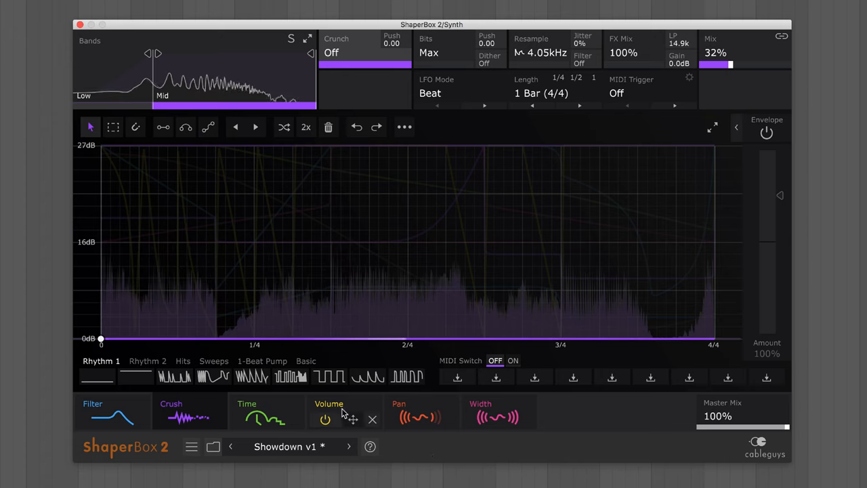
{"action": "left_click", "coordinate": [112, 409]}
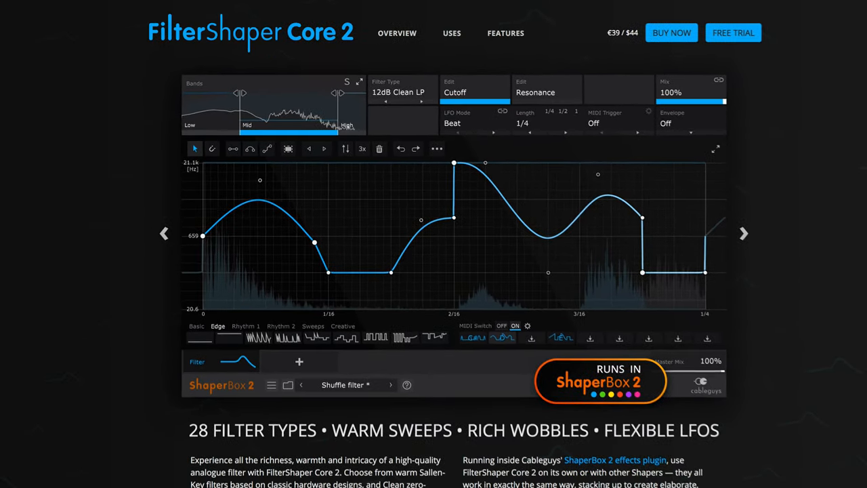
Scroll from the FilterShaper Core 2 page down to the Single Plugins free-trial listings.
{"action": "scroll", "scroll_direction": "down", "scroll_amount": 3}
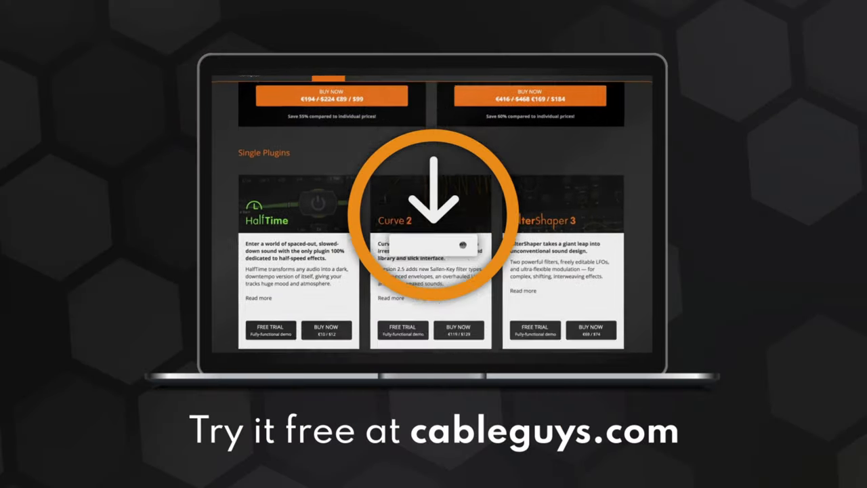
{"action": "scroll", "scroll_direction": "down", "scroll_amount": 3}
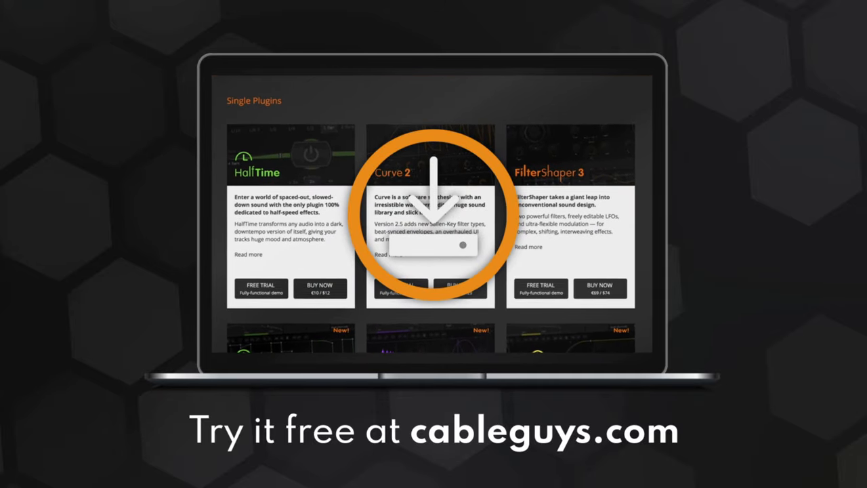